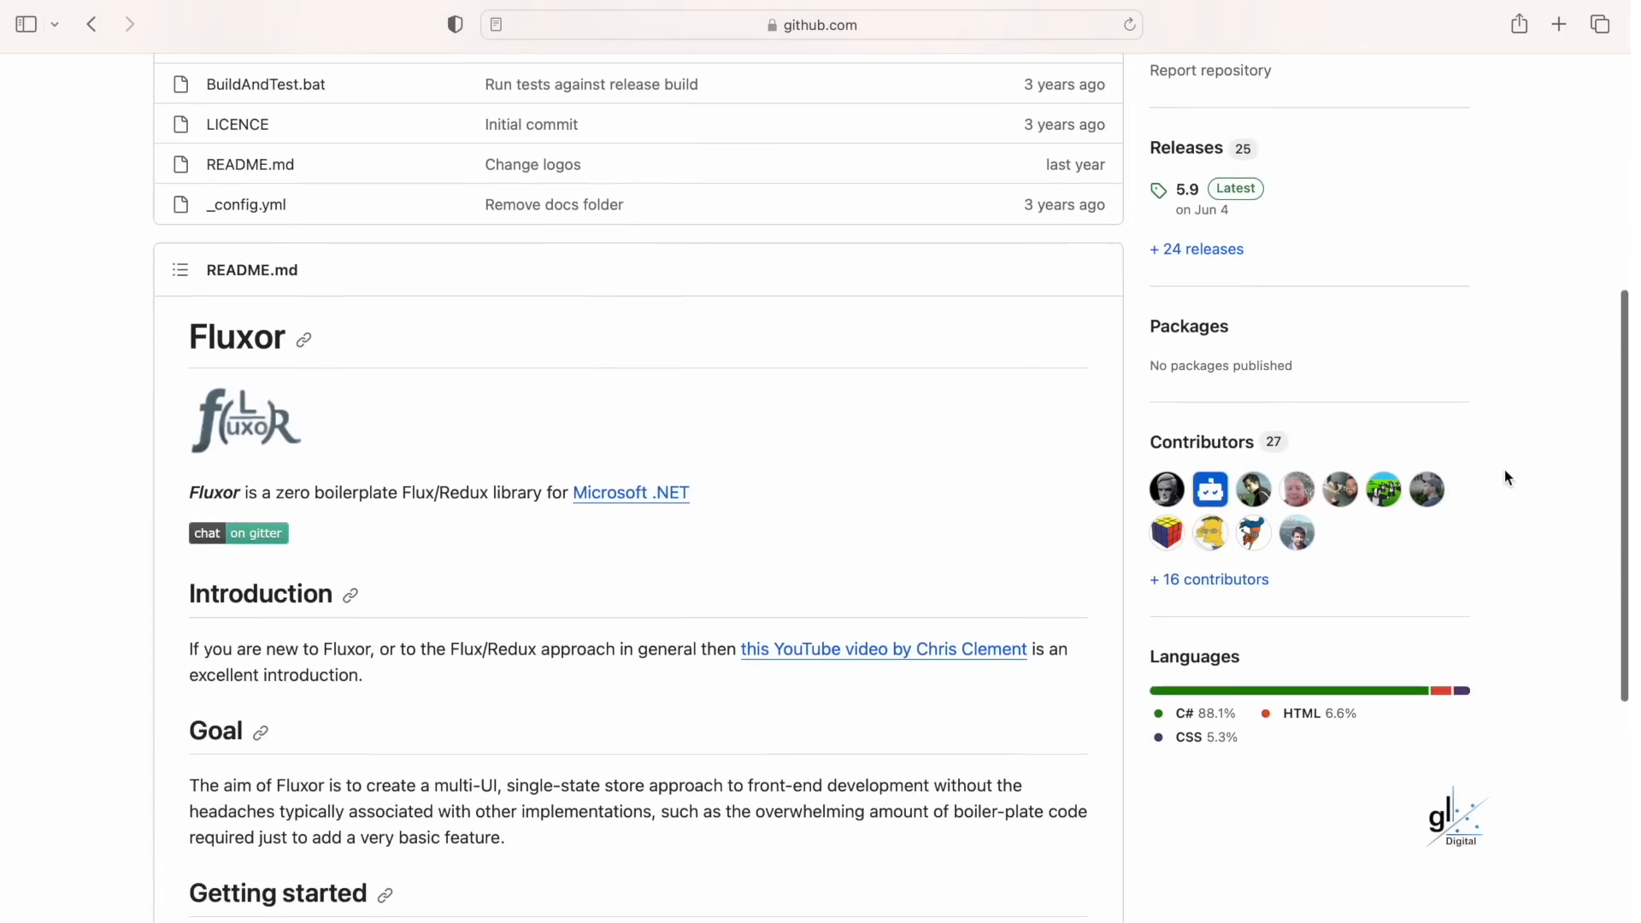
- Write 'React is JavaScript based, Blazor is C# and .NET based' and begin the JSX line
scroll("down", 3)
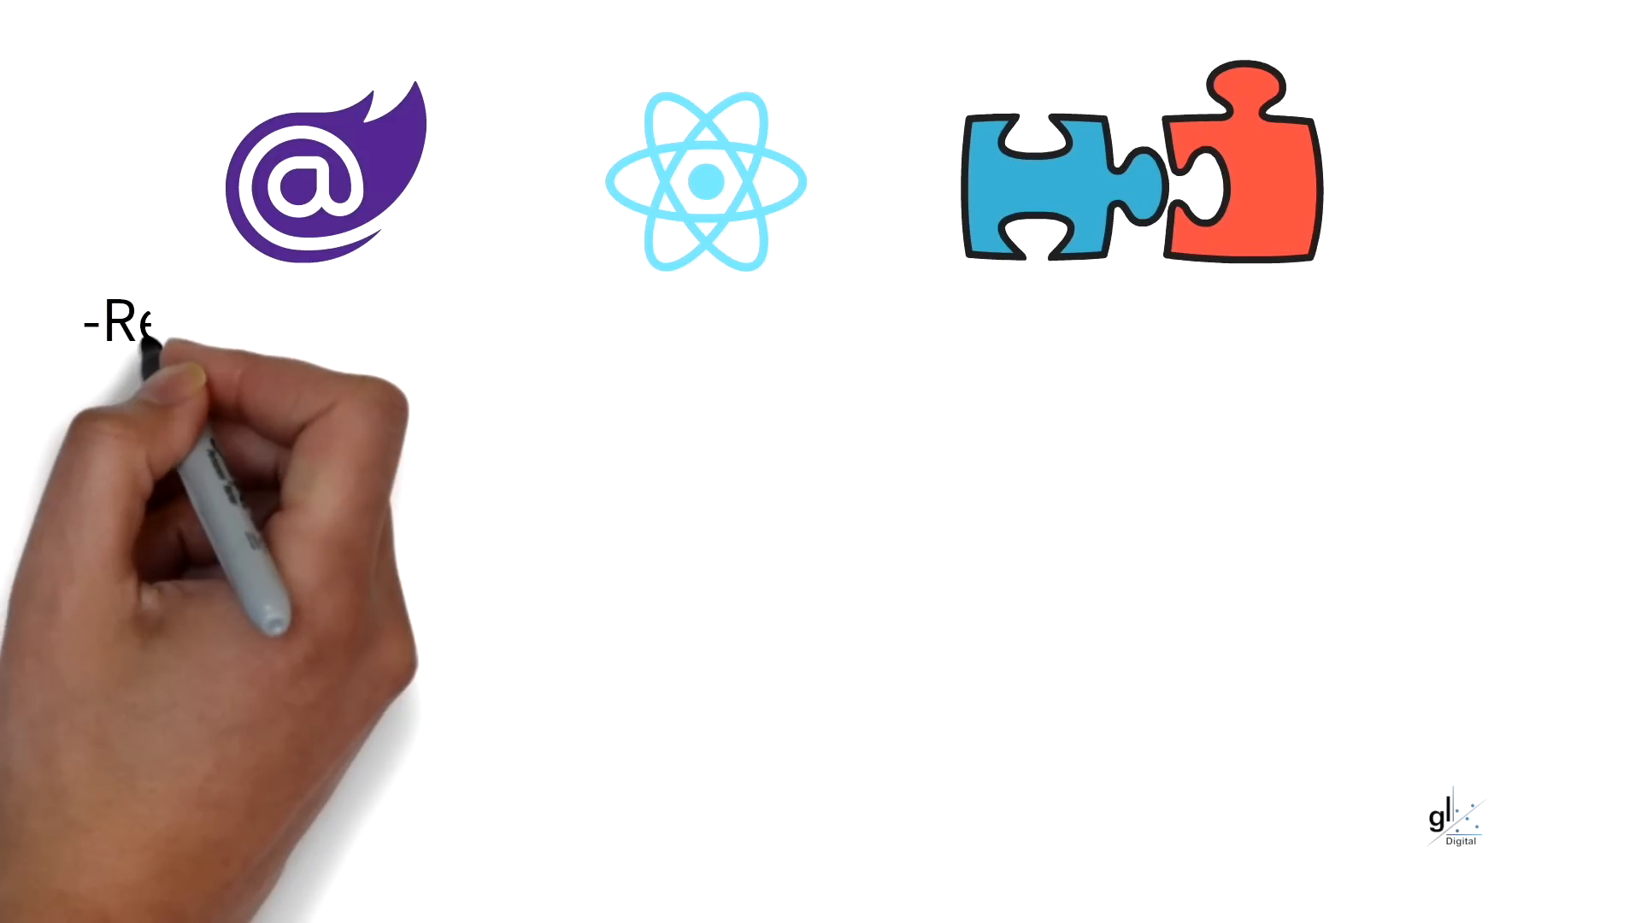
type("React is JavaScript")
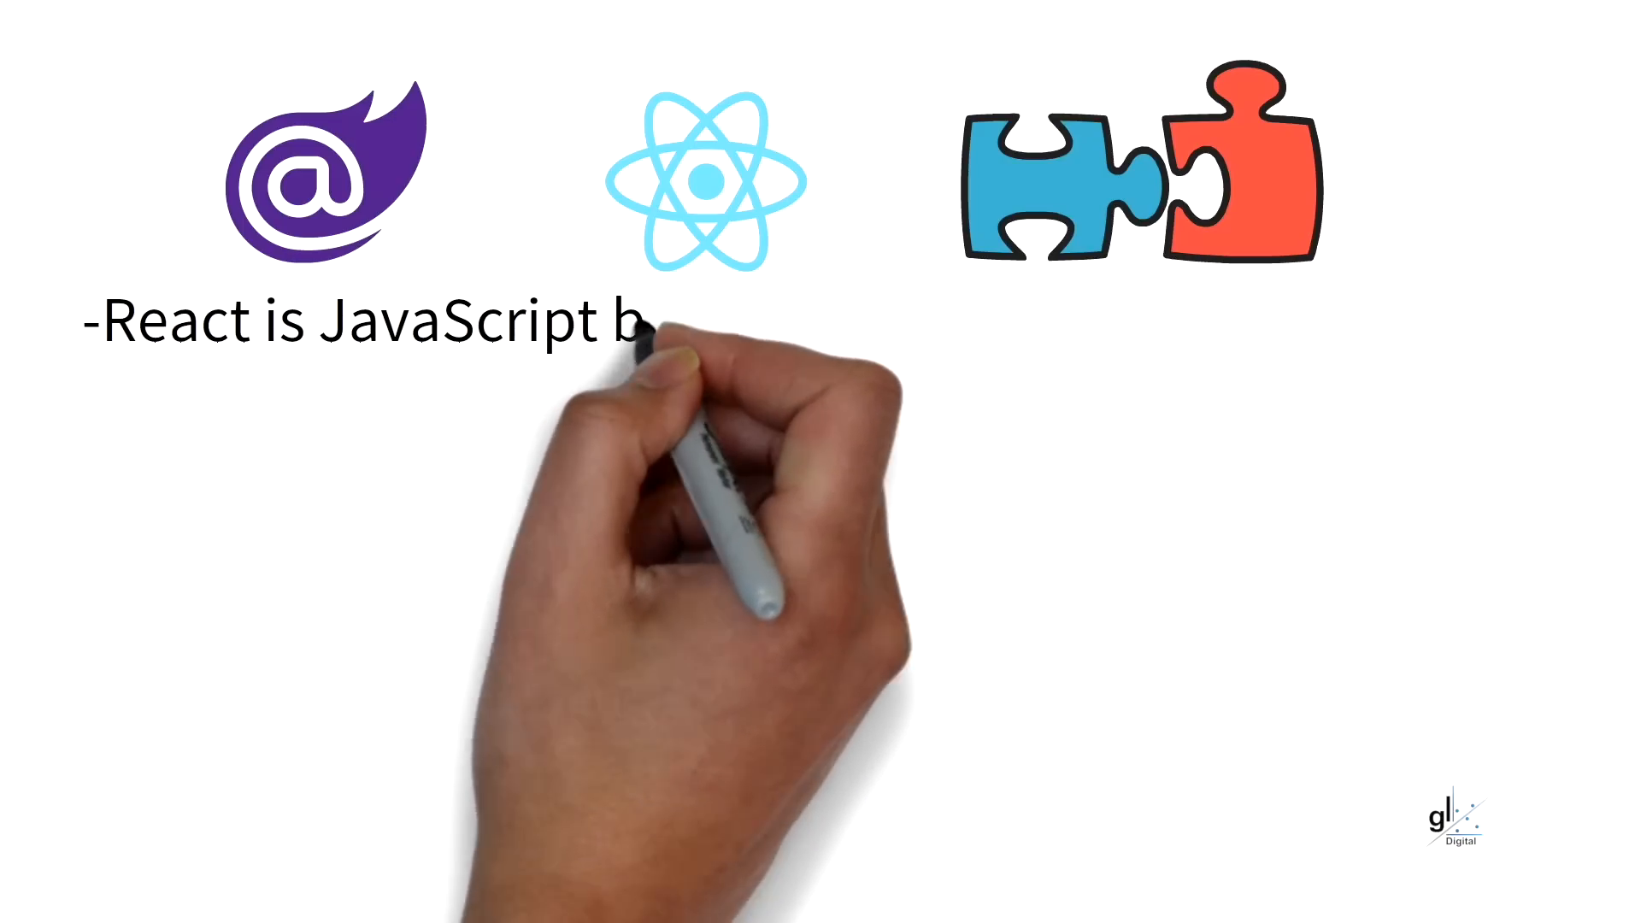
type("based, Blazor is C#")
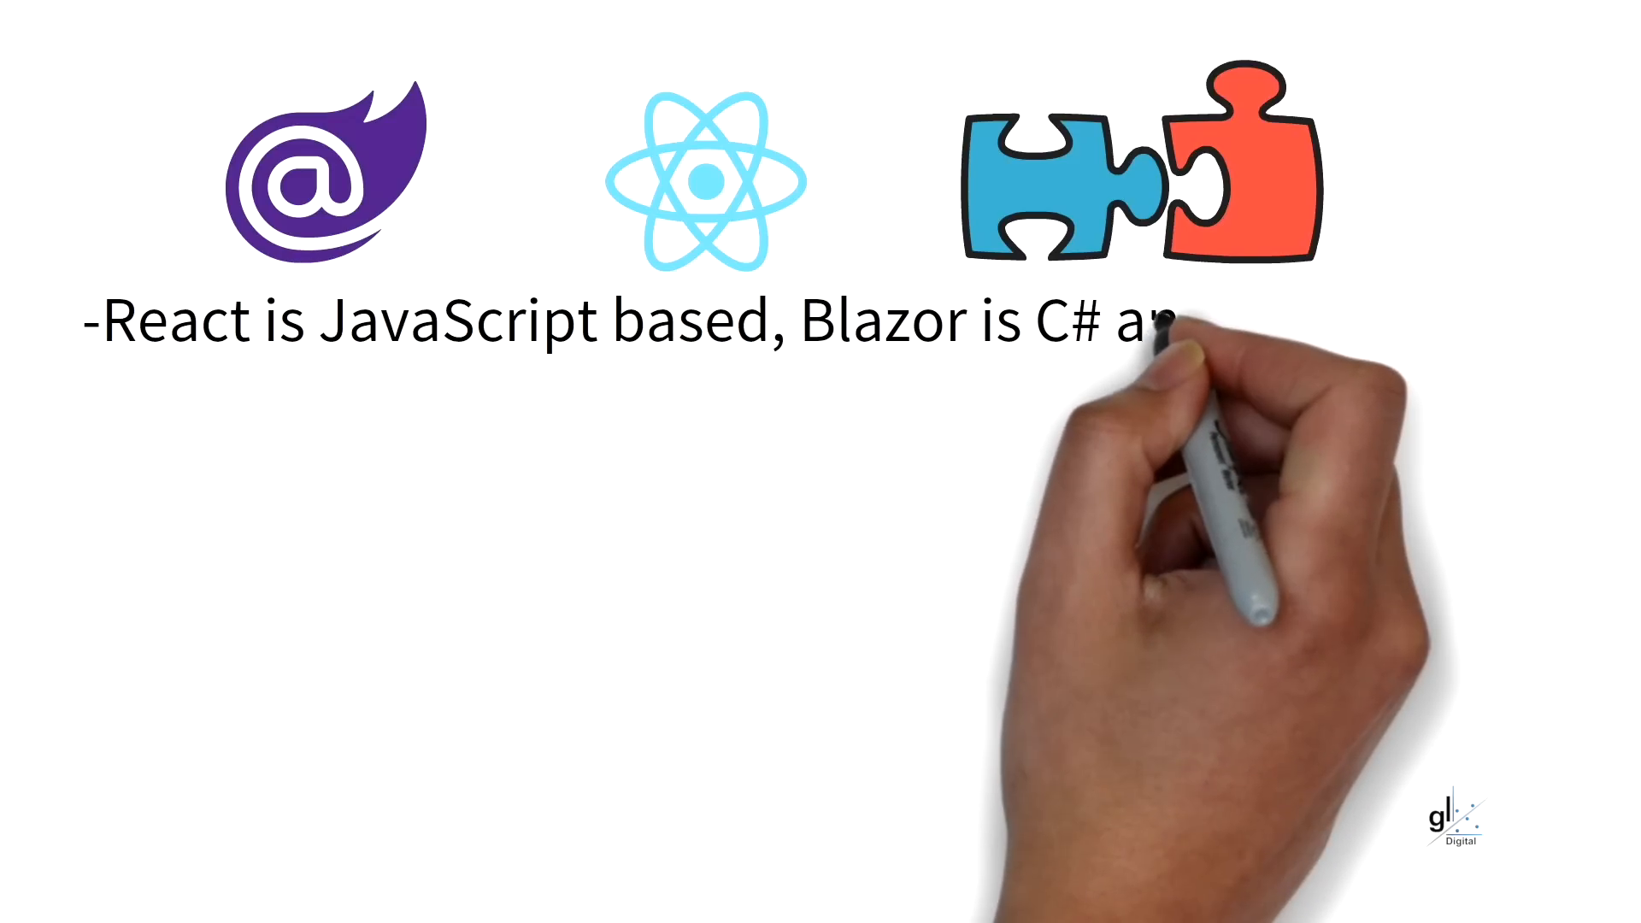
type("and .NET based")
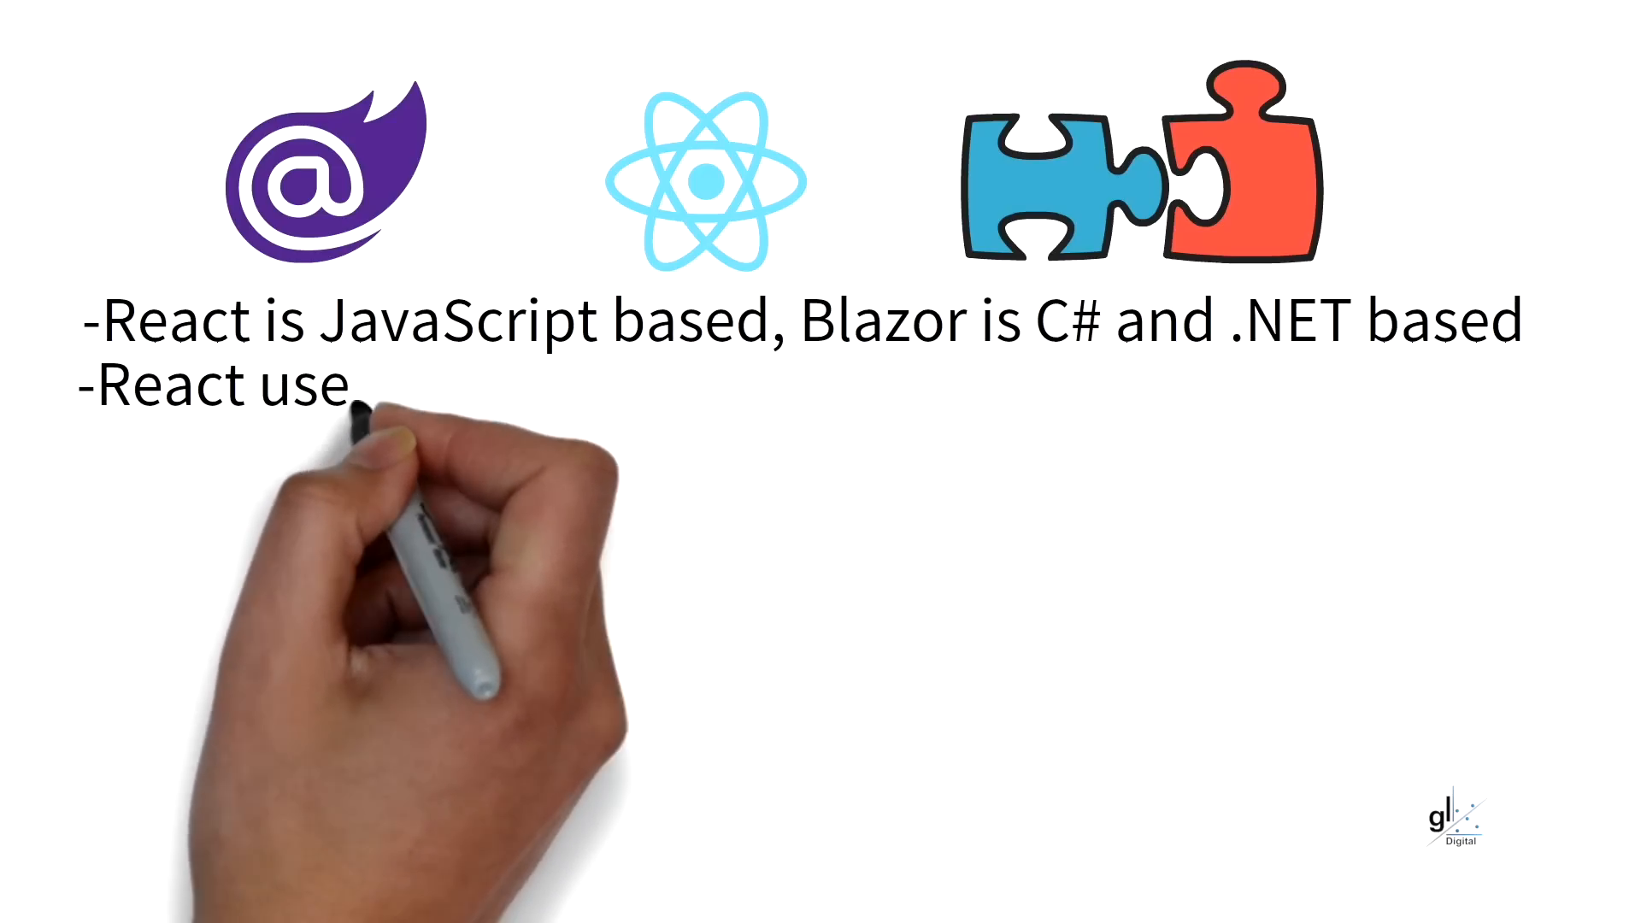
type("s JSX, Blaz")
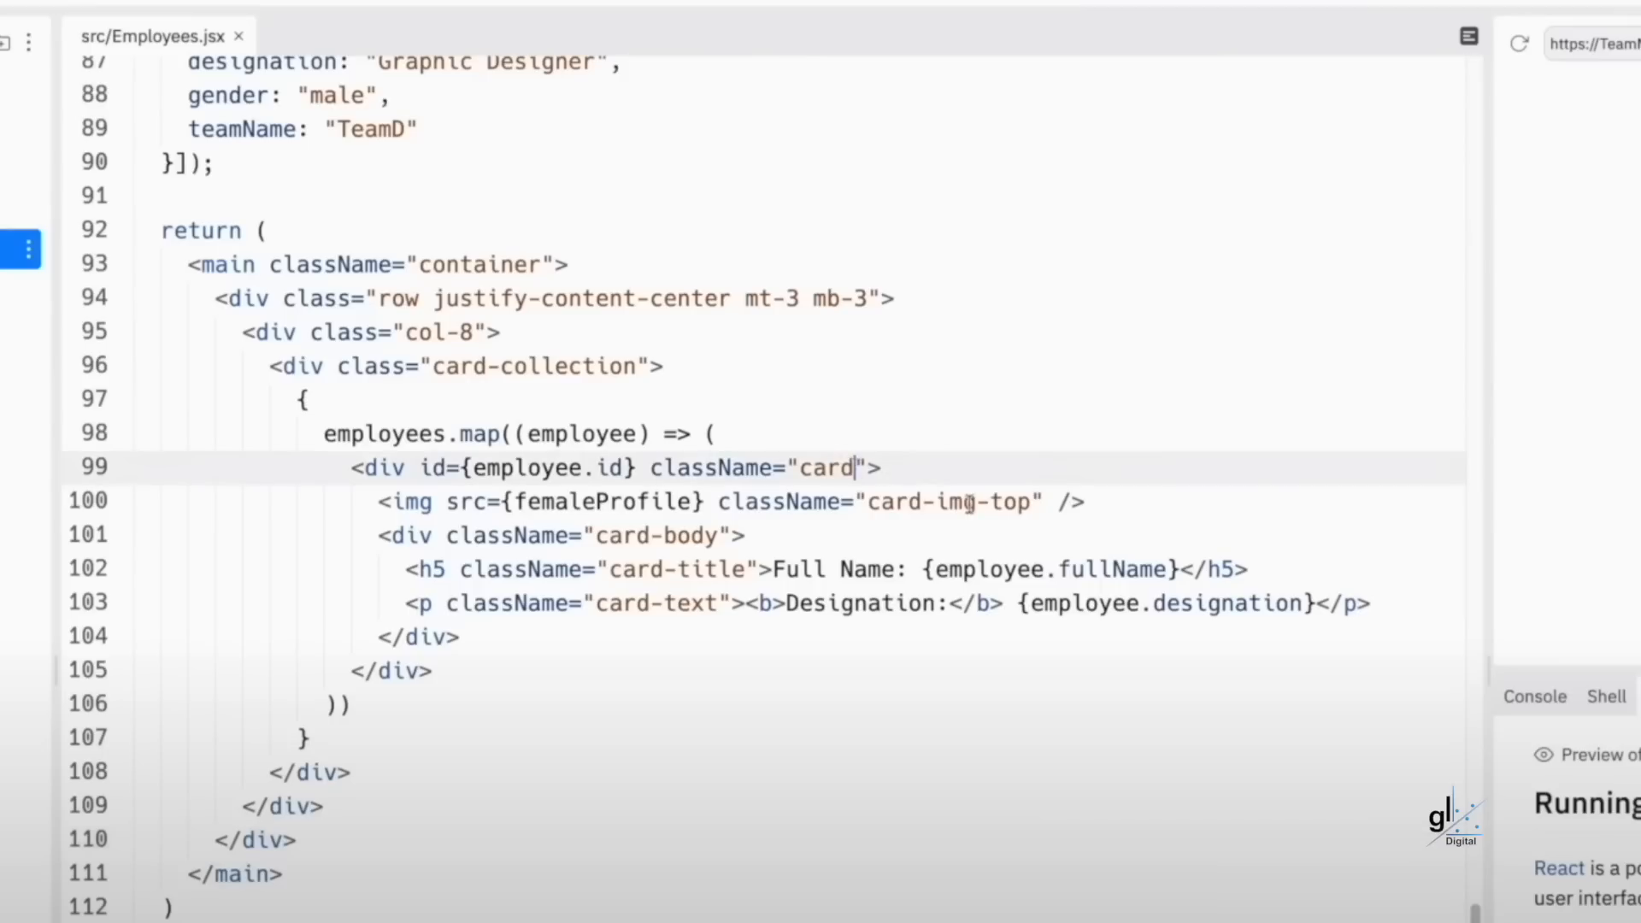
- Add 'm-2' to the employee card div's className on line 99 of Employees.jsx
type("m")
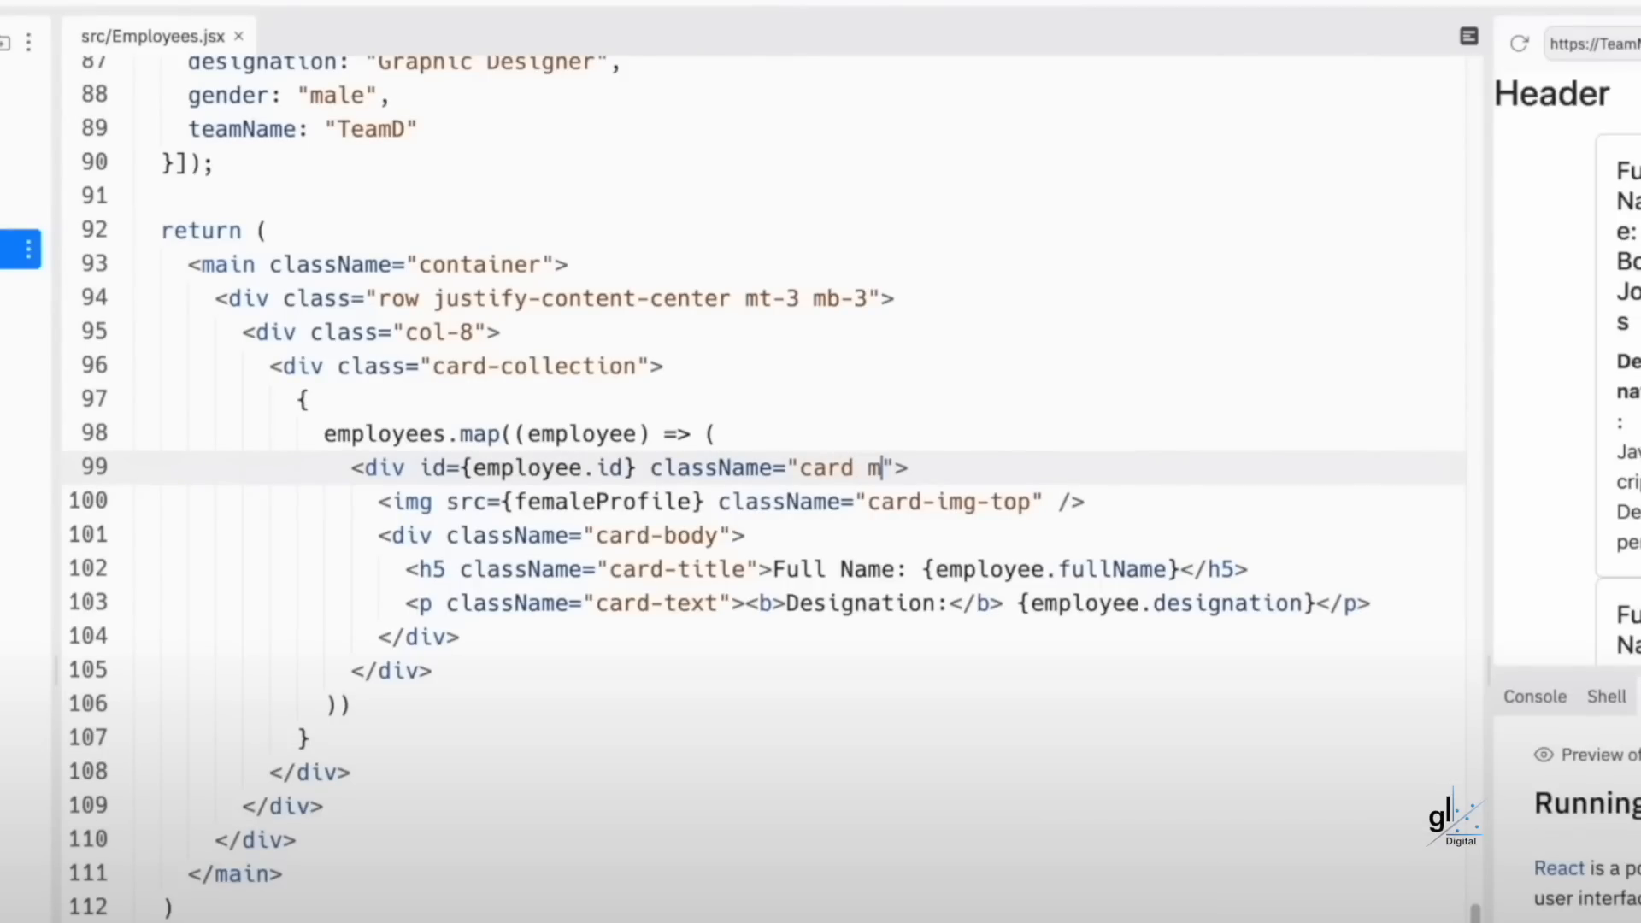
type("-2")
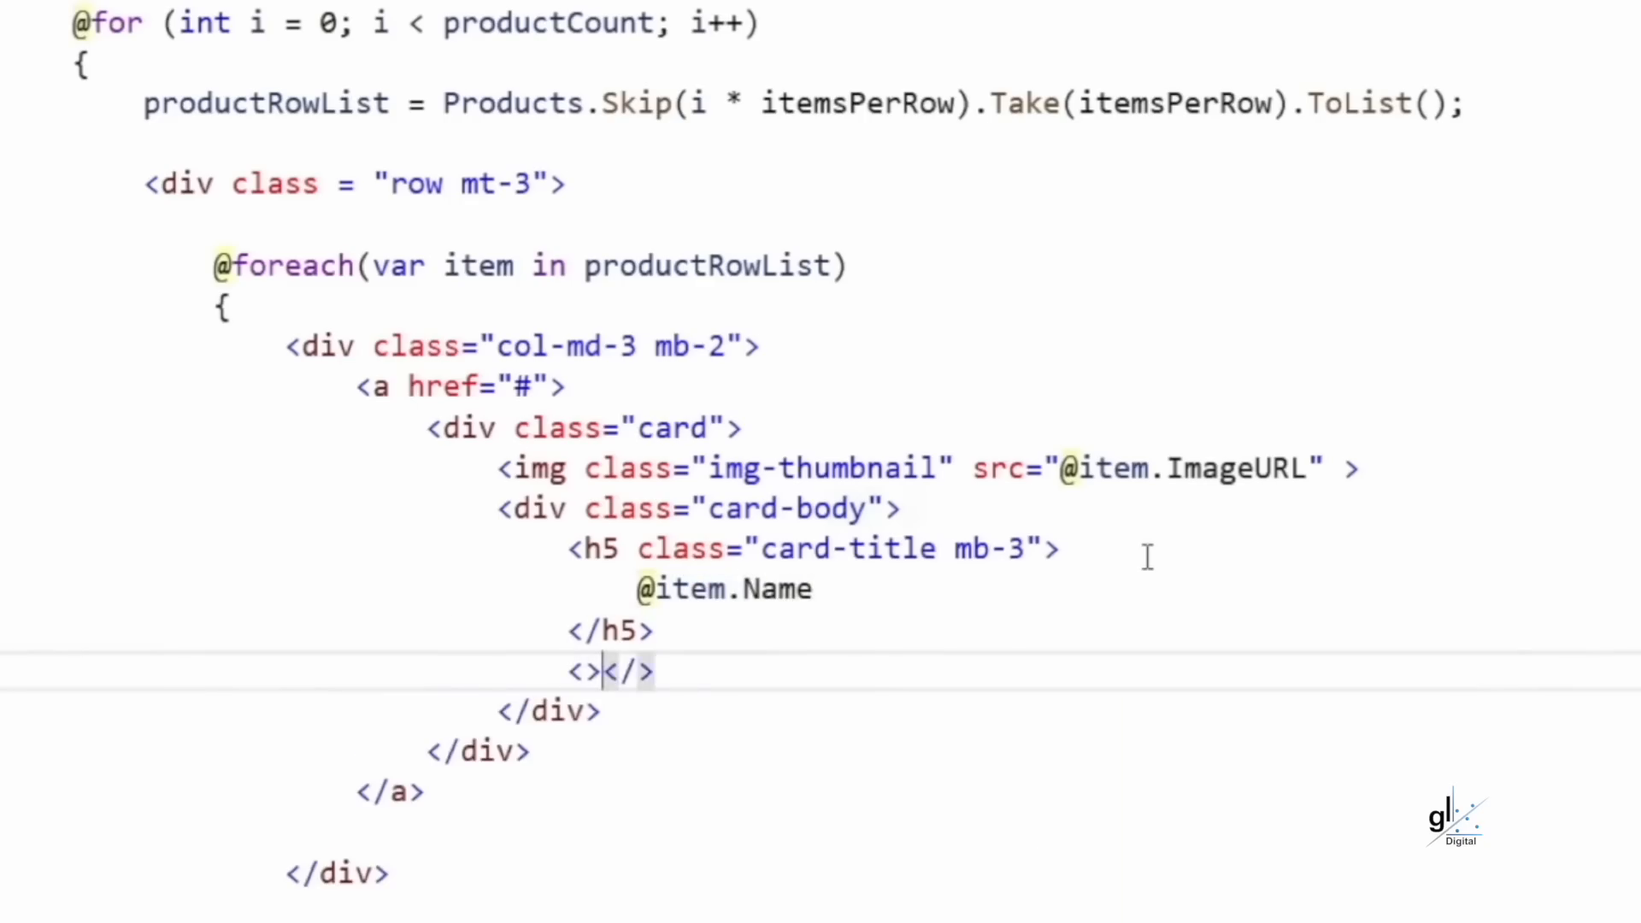
type("p >")
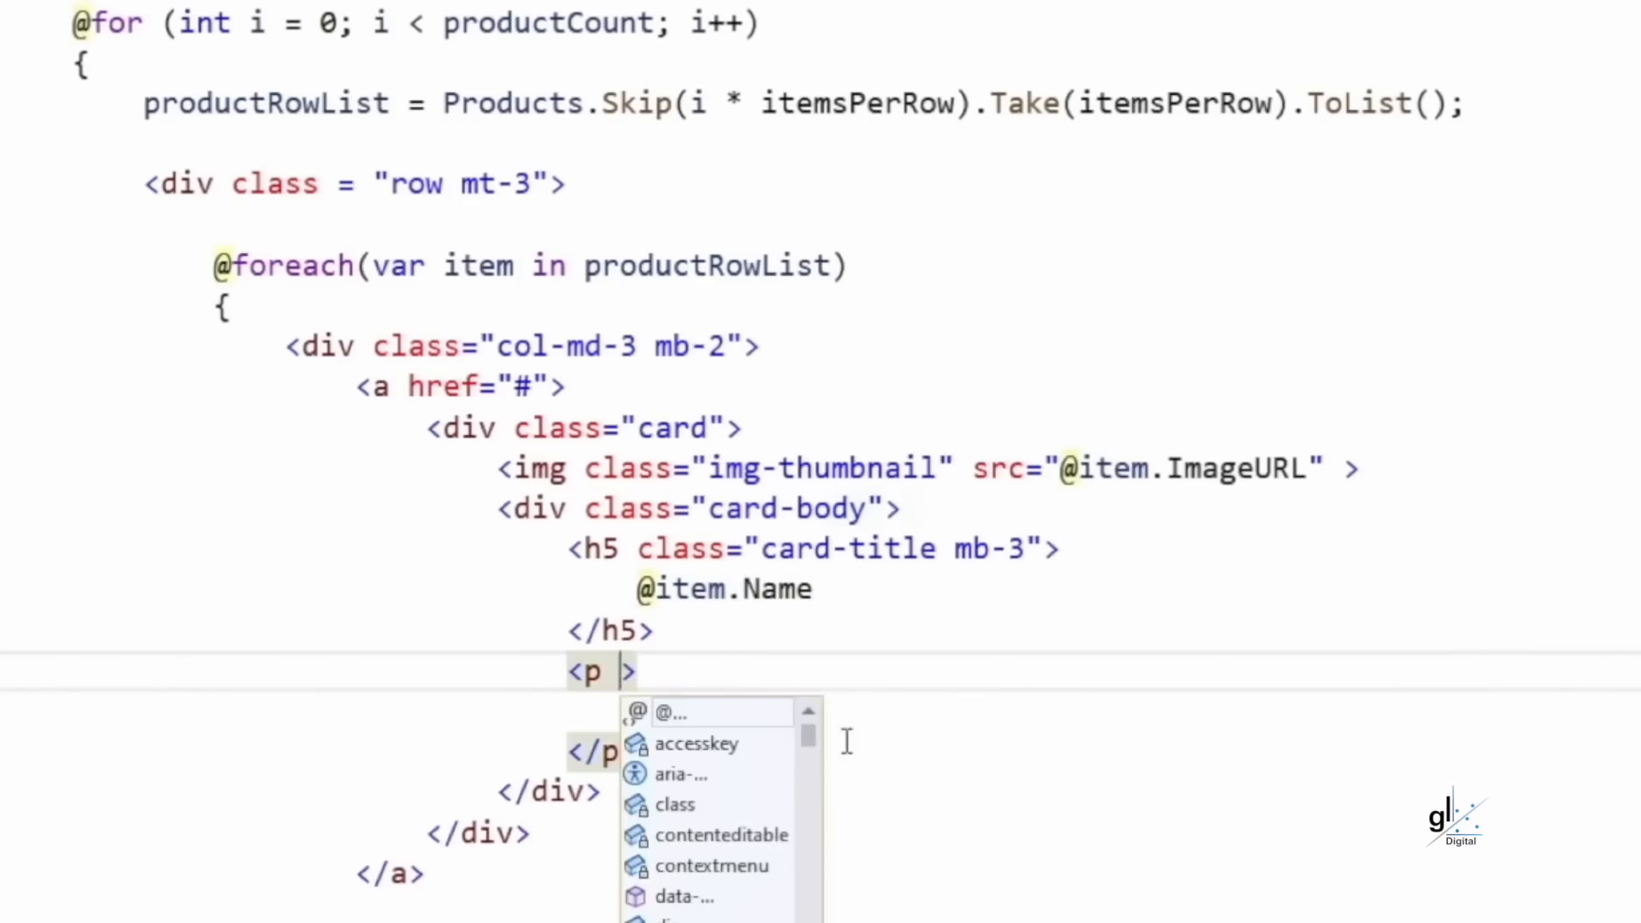
type("class=\"card-text\"")
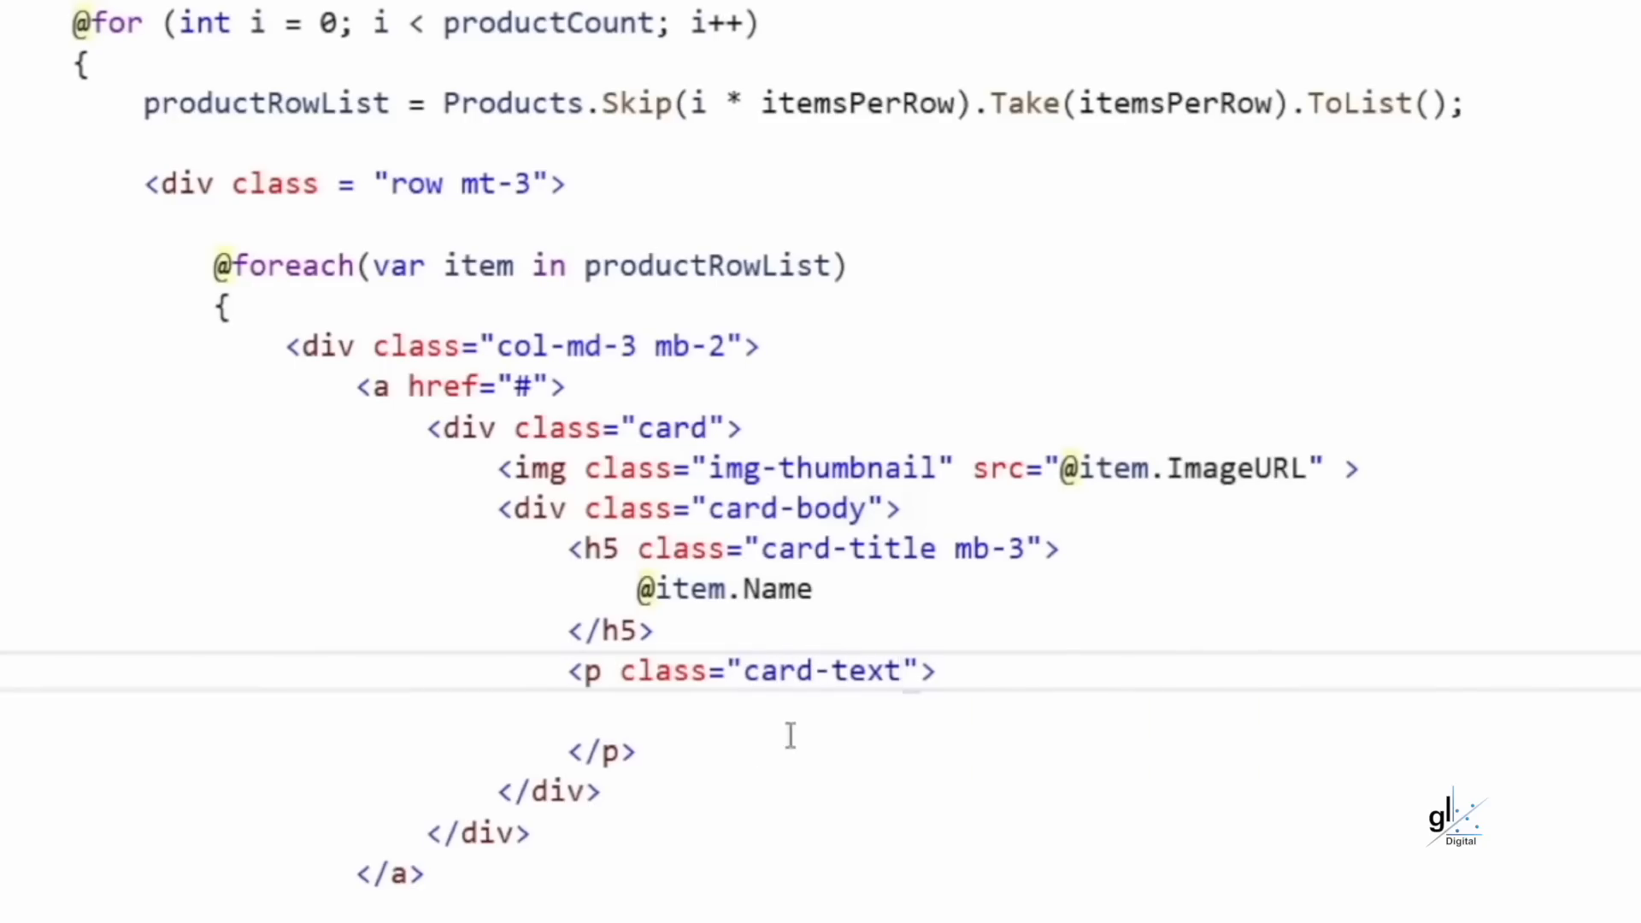
type("@item")
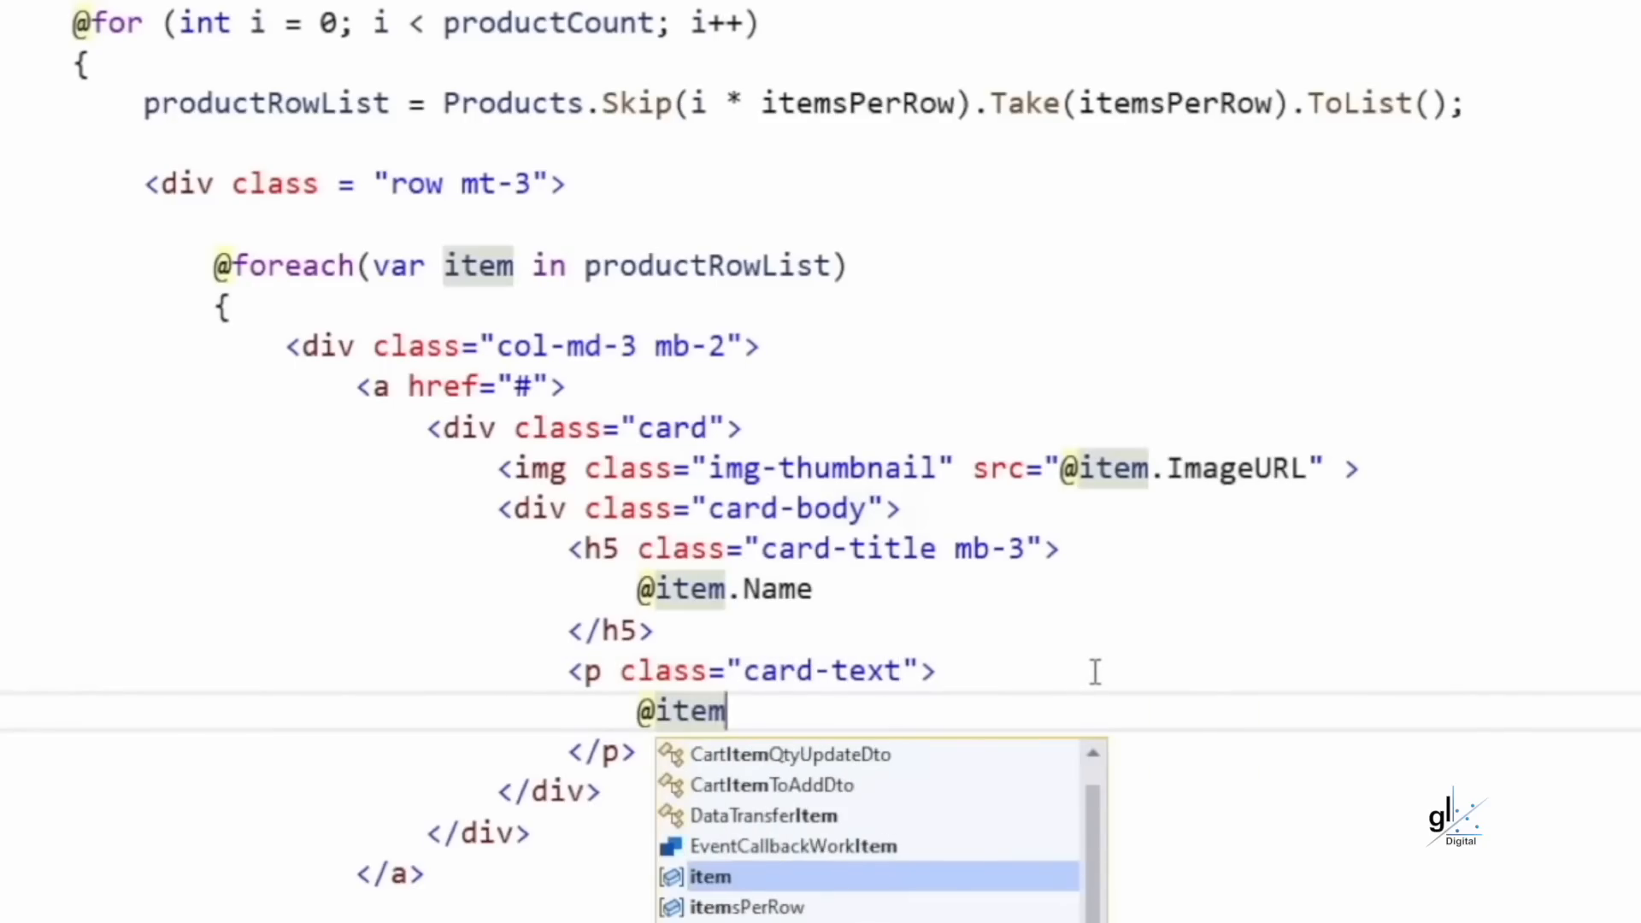
type(".Price.ToString()")
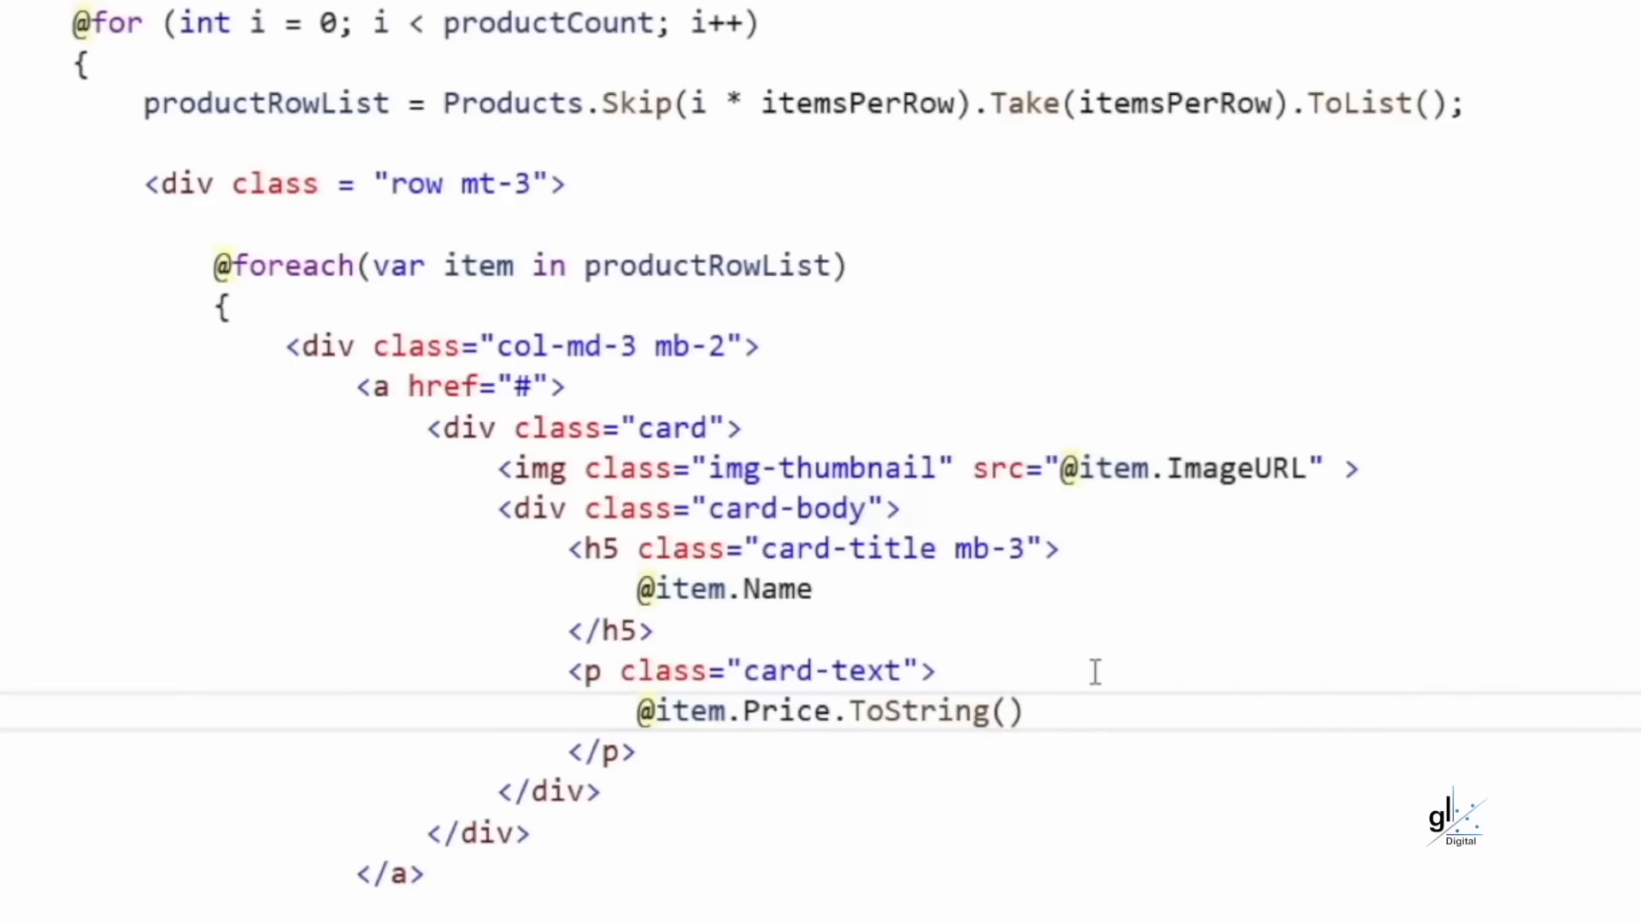
type("\"C\"")
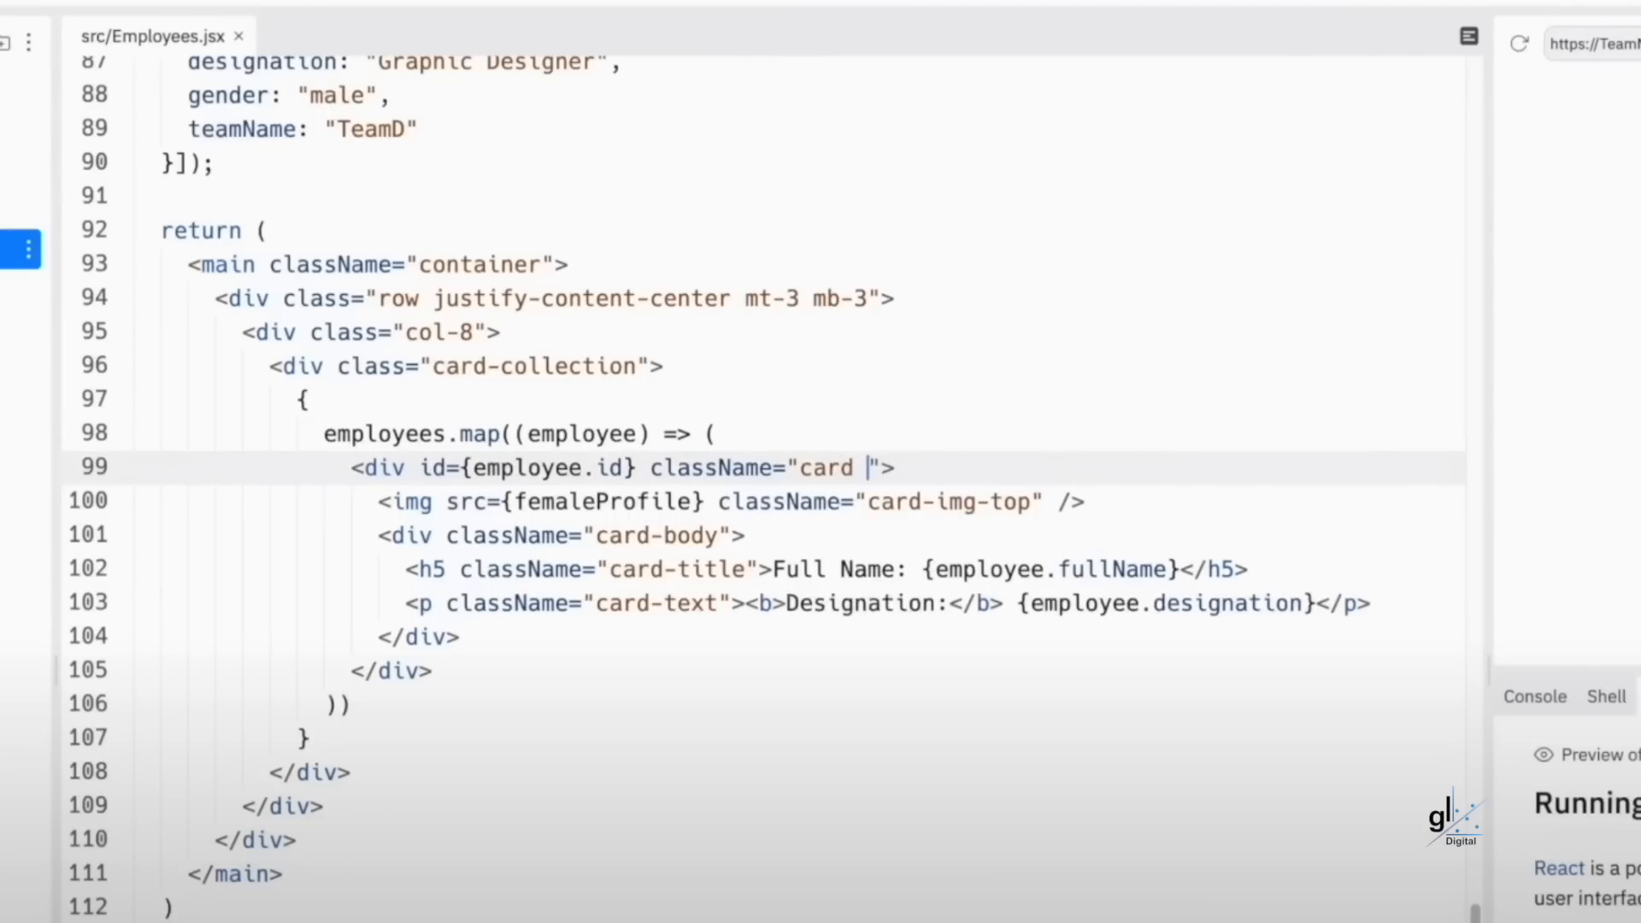
- Type 'm-2' after 'card' in the className on line 99 of Employees.jsx
type("m-2")
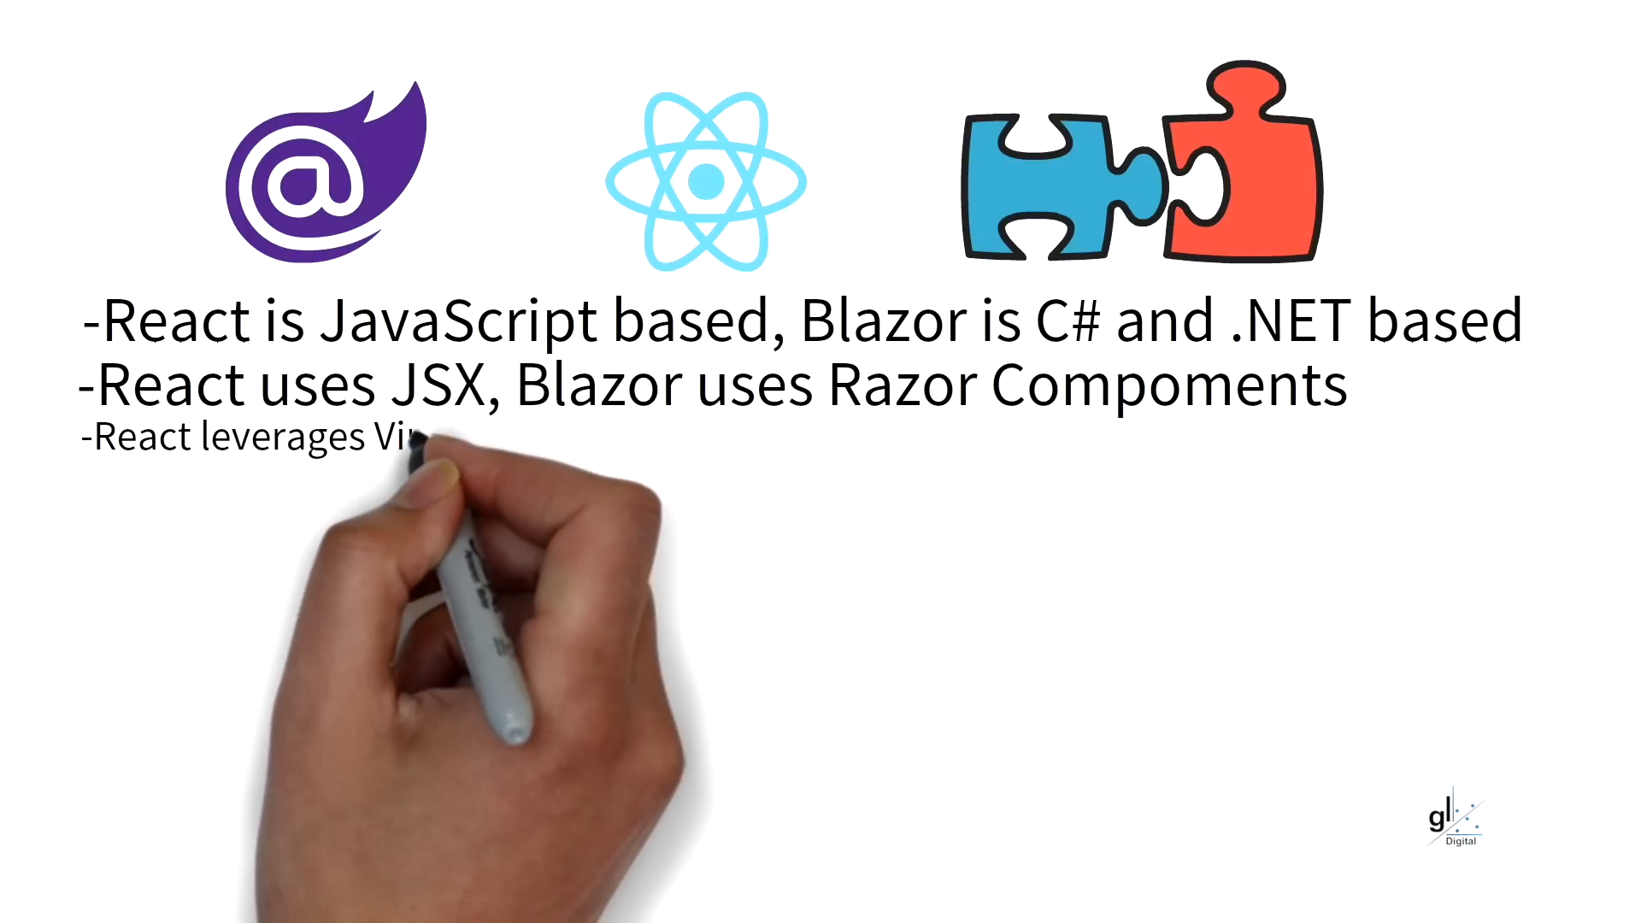
- Add the 'Virtual DOM' text and start the '-React has broader browser' compatibility bullet
type("Virtual D")
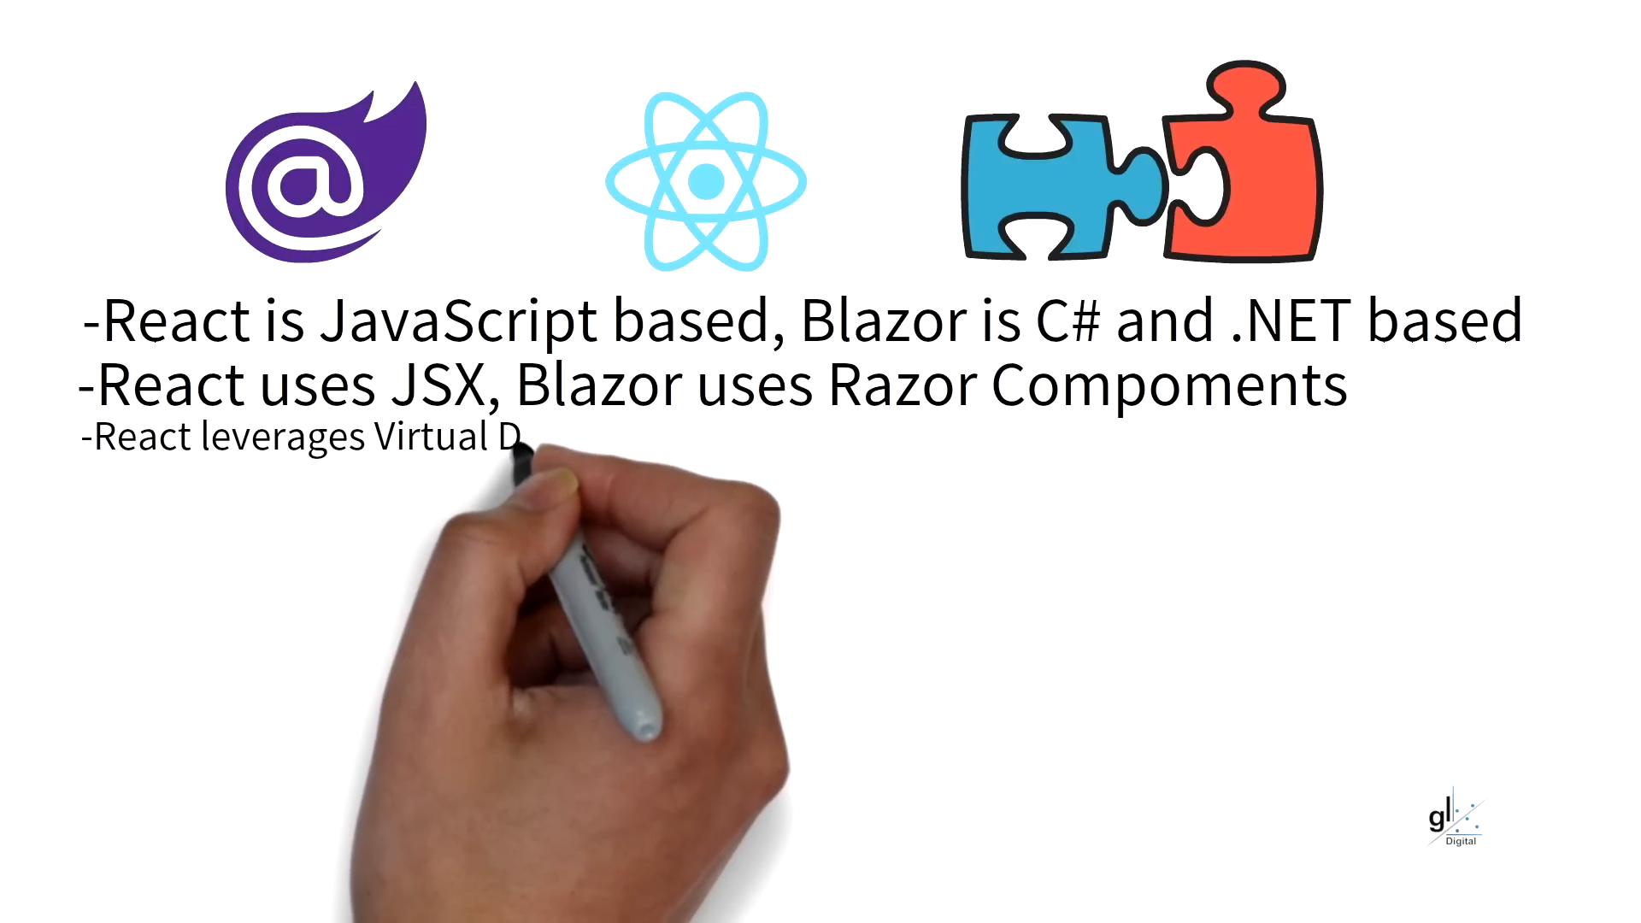
type("OM")
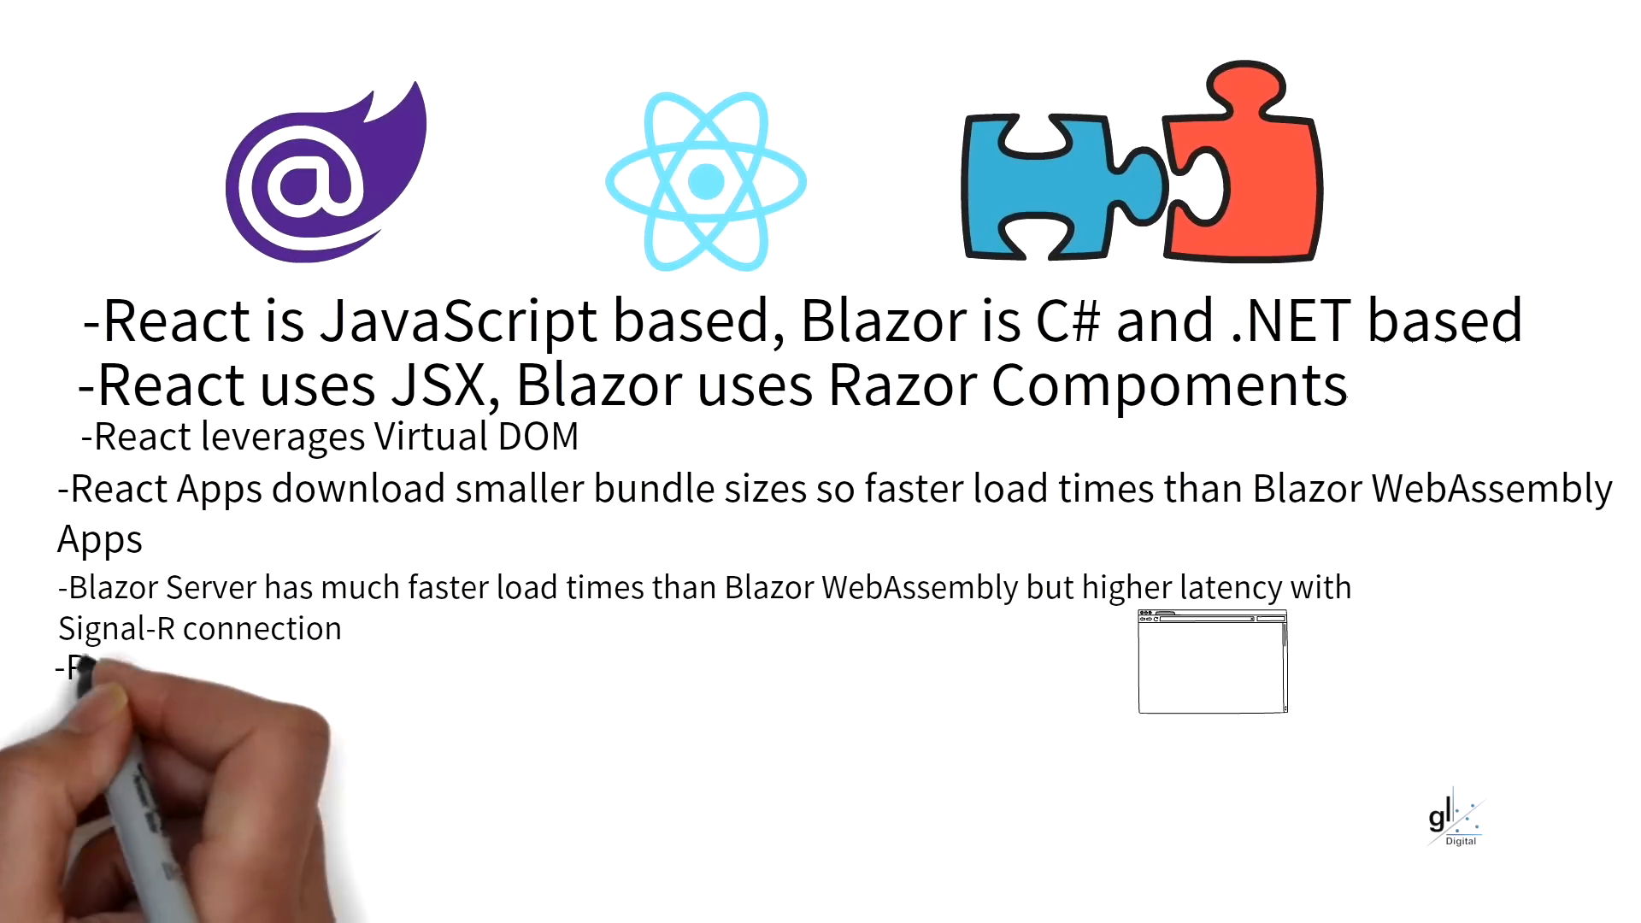
type("-React has broader browser compatibility than Blazor WebAssembly")
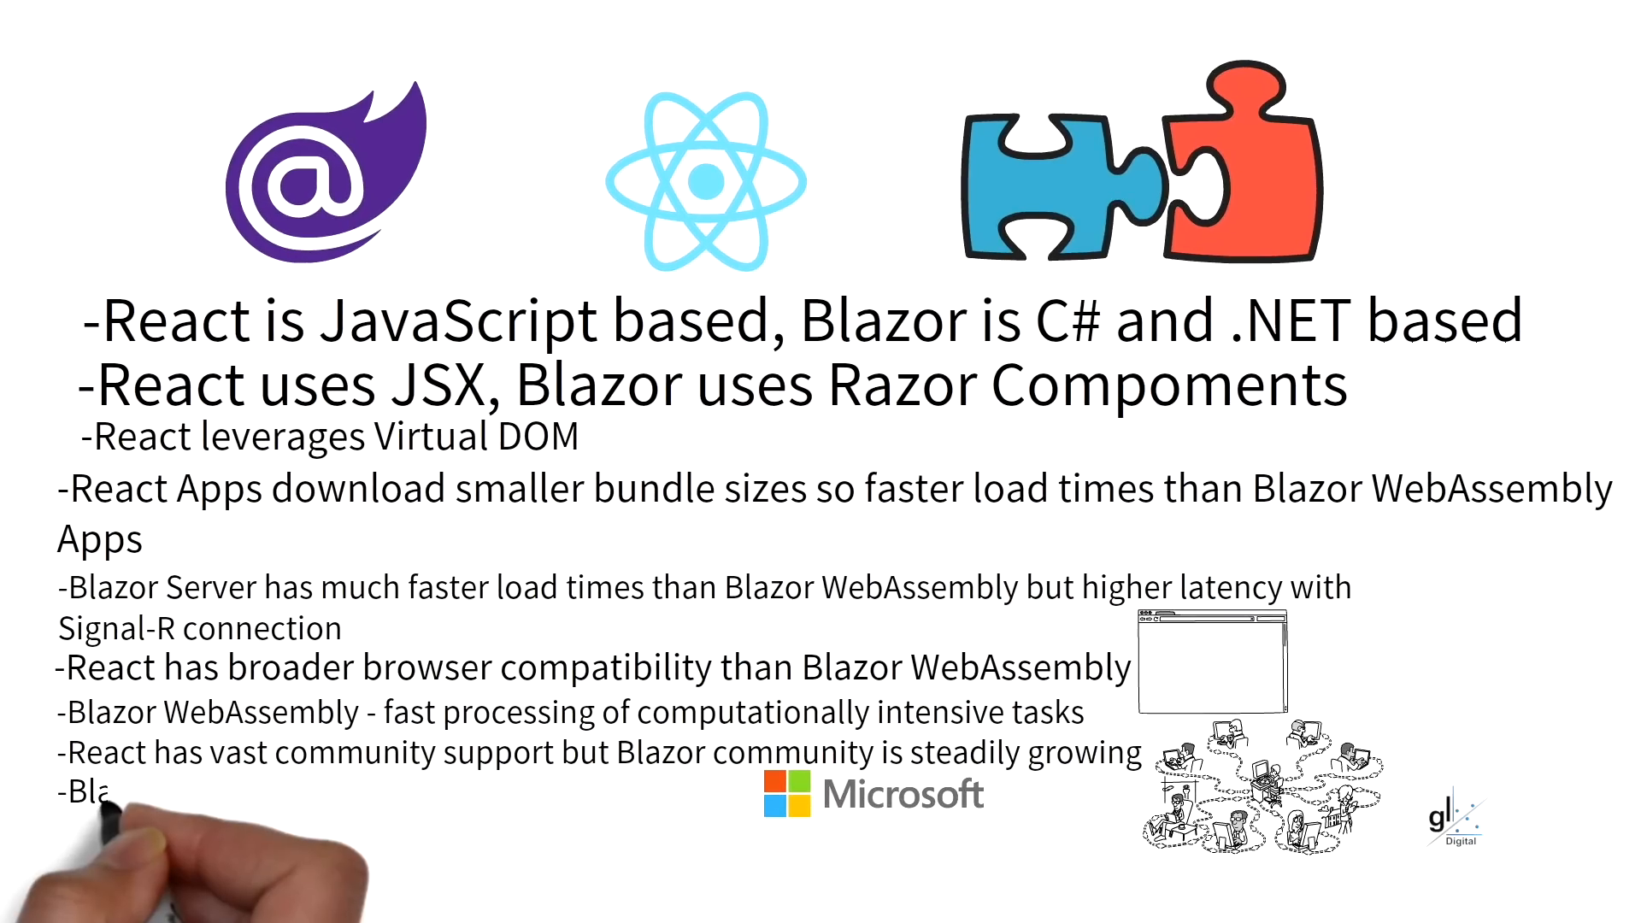
- Write 'Blazor has support and heavy investments' from Microsoft, then begin the React ecosystem bullet
type("Blazor has support and heavy investments from")
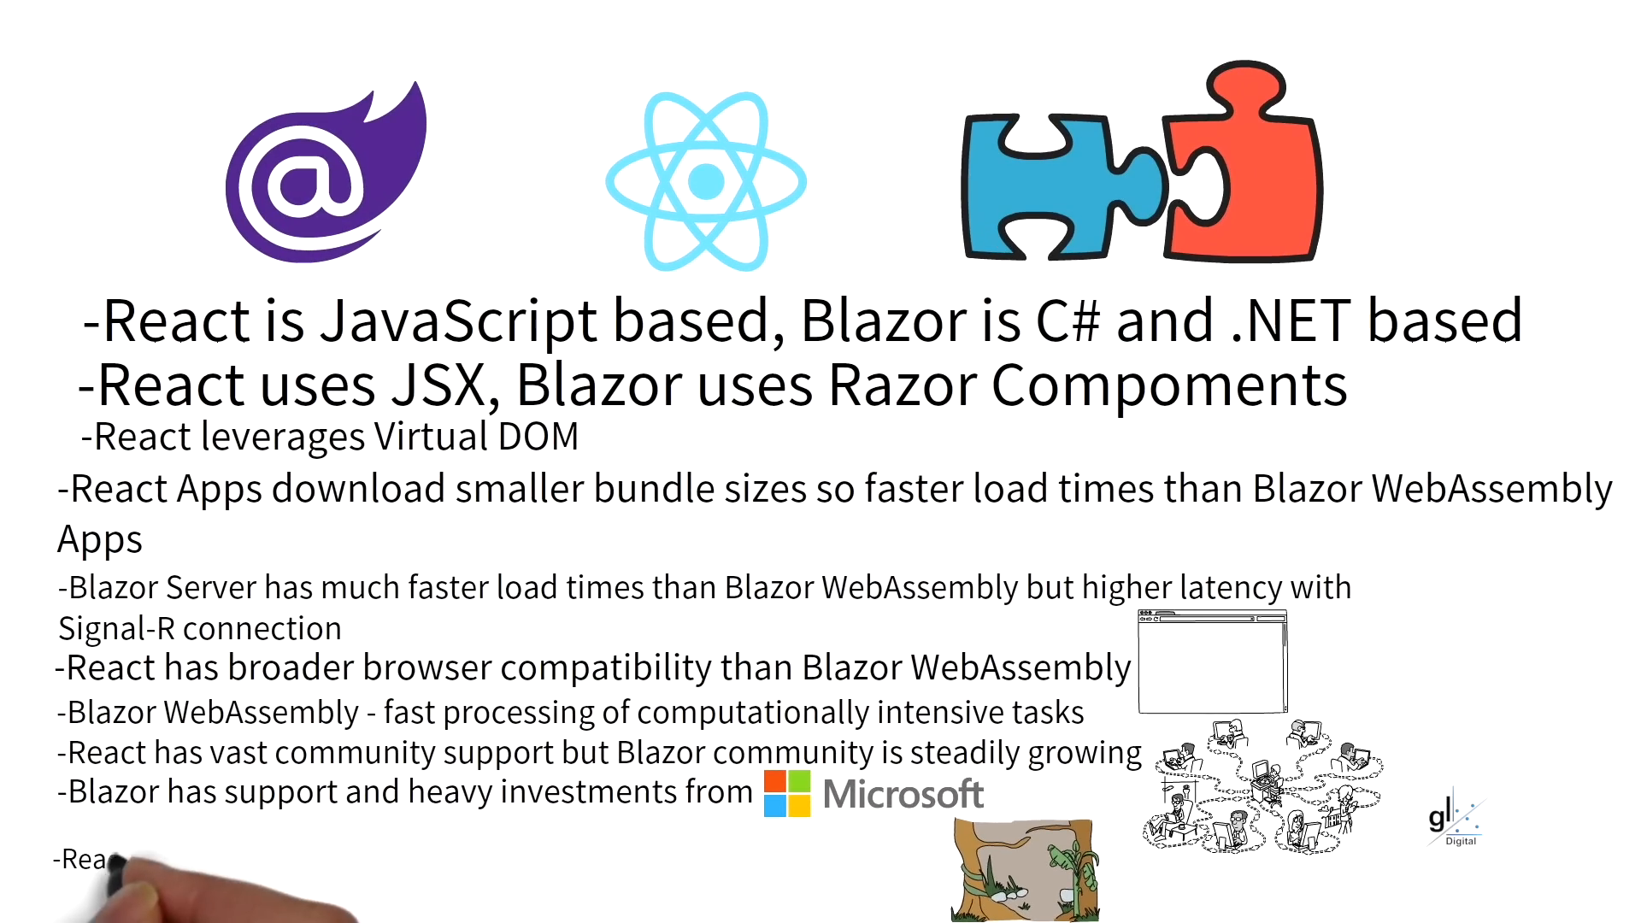
type("React has a vast eco system but Blazor has a st")
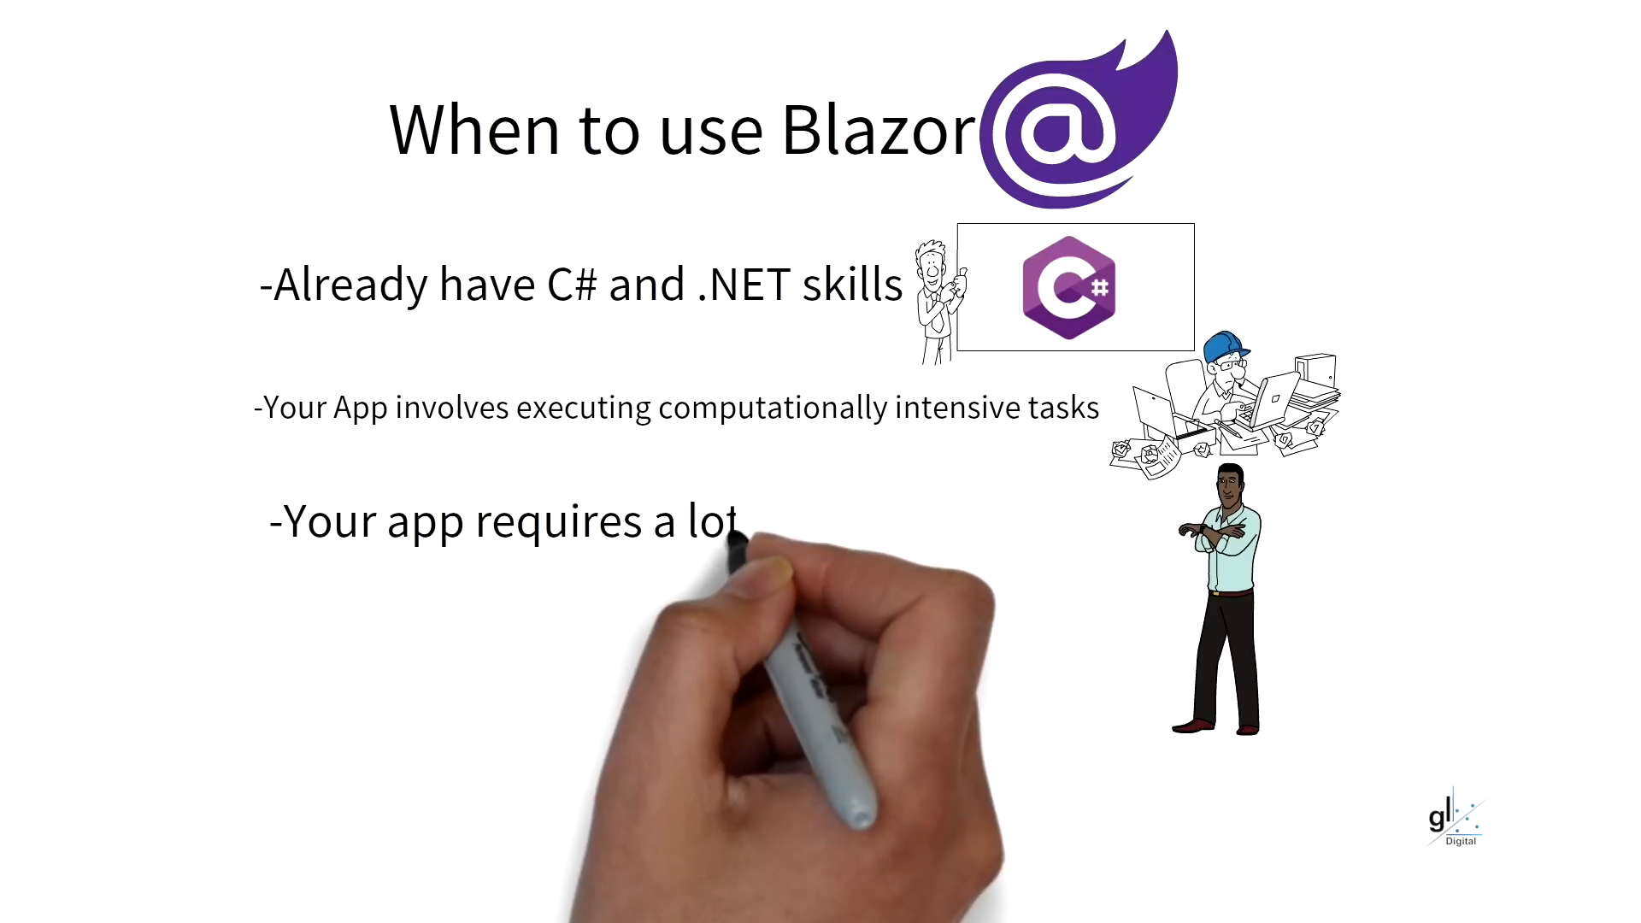
- Type the real-time needs bullet in the When to use Blazor scene
type("of real-t")
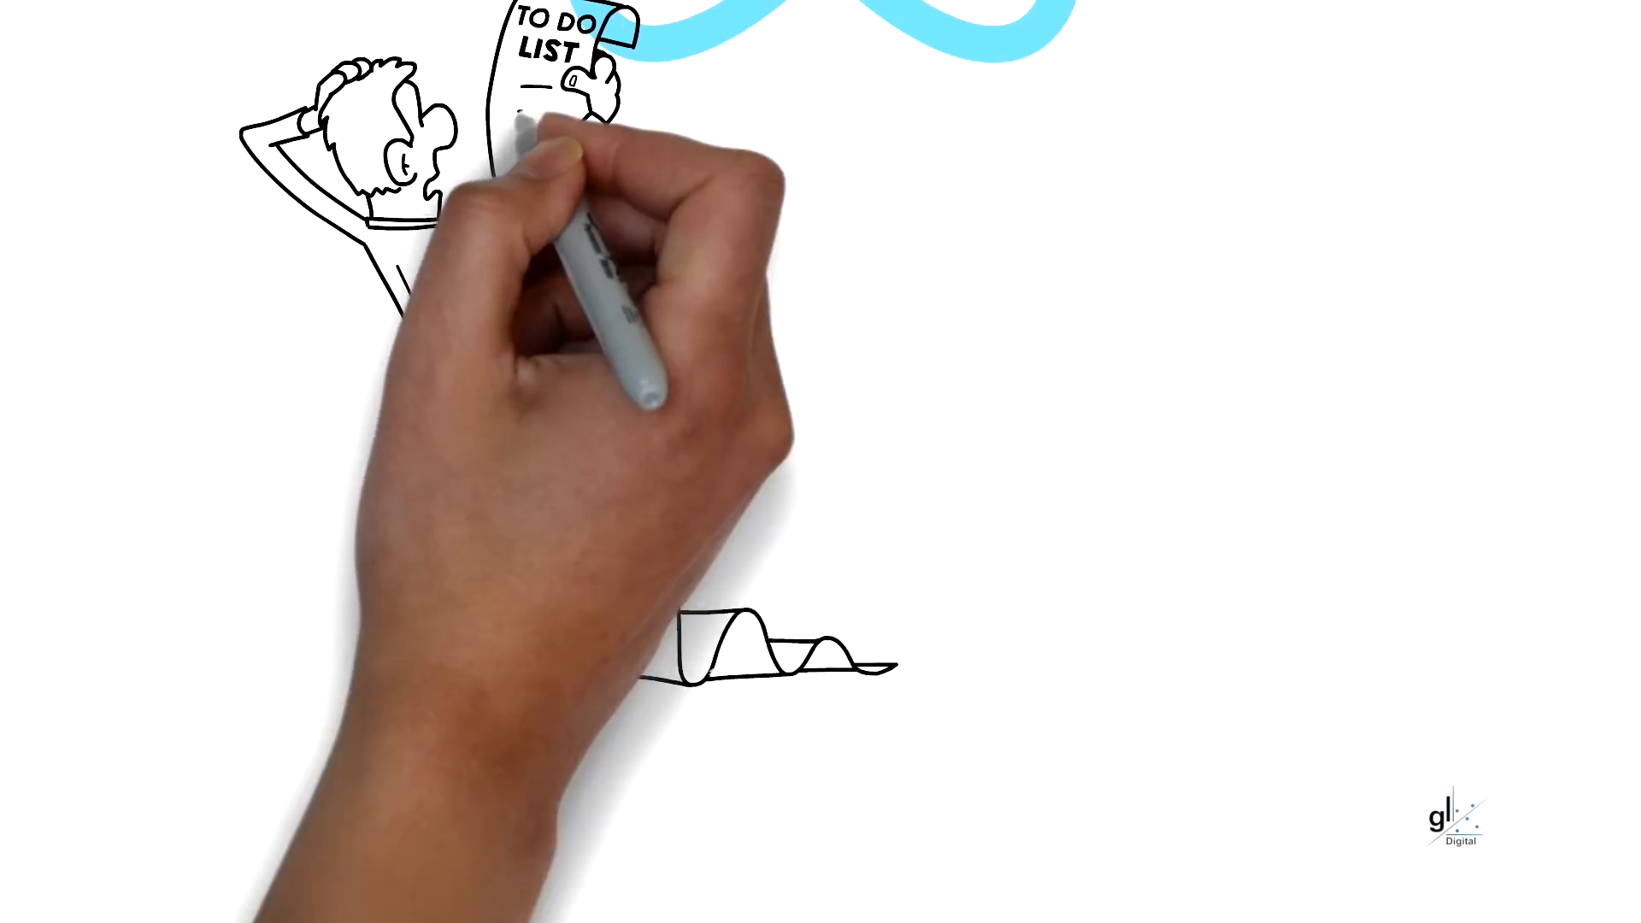
mouse_move(749, 628)
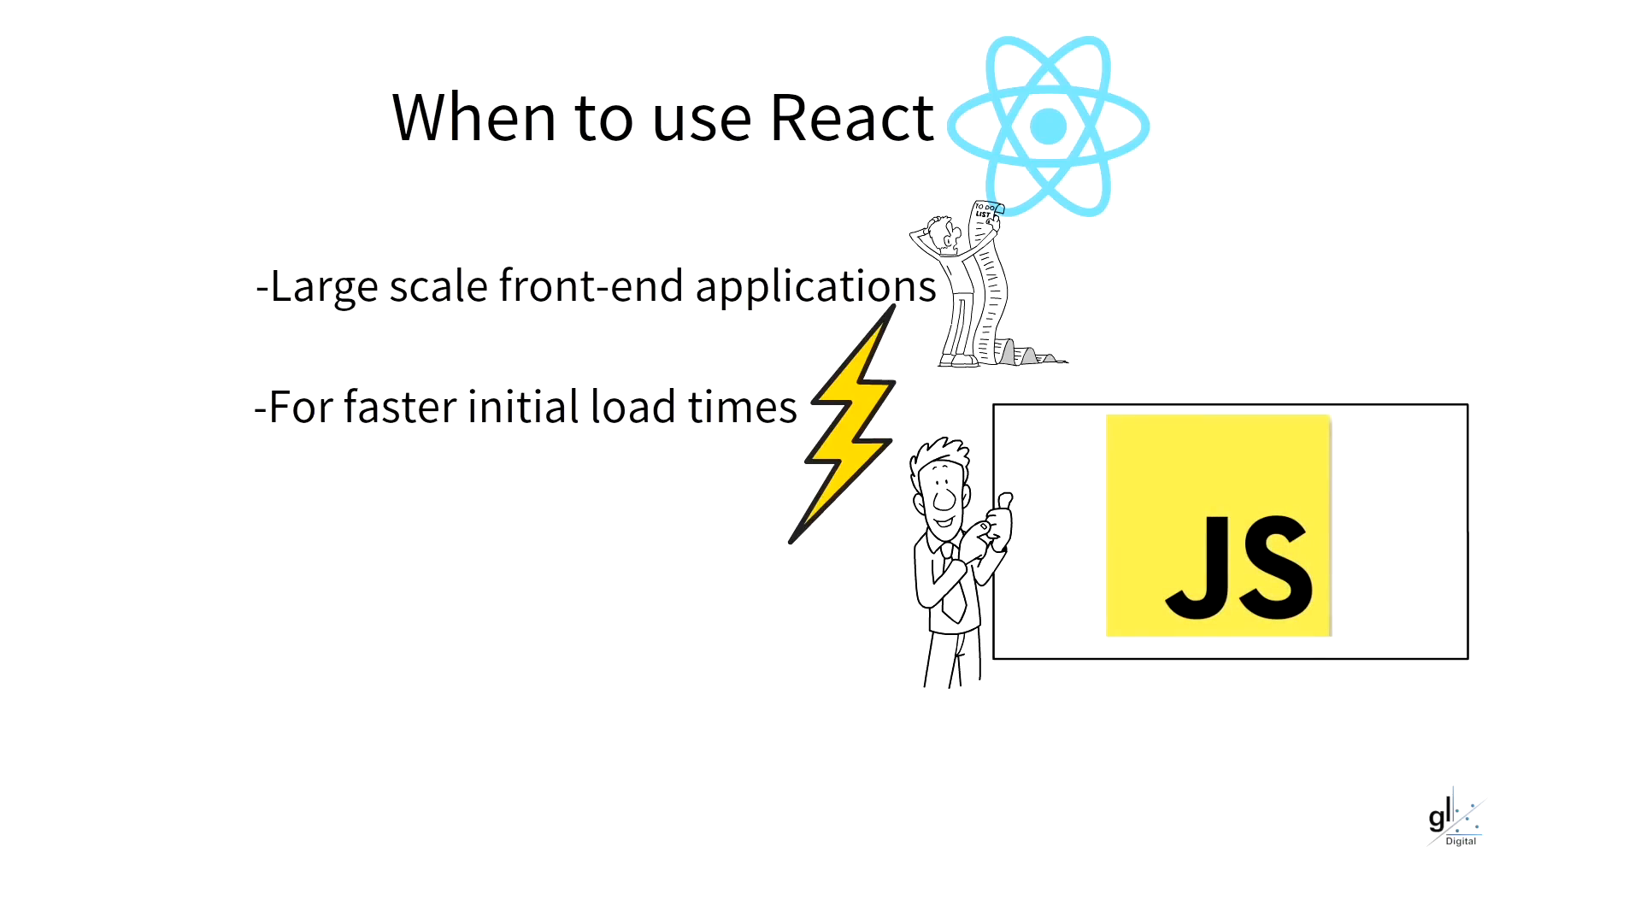
- Begin the '-Already have JavaScript' bullet in the When to use React scene
type("-Already have JavaScript and React skills")
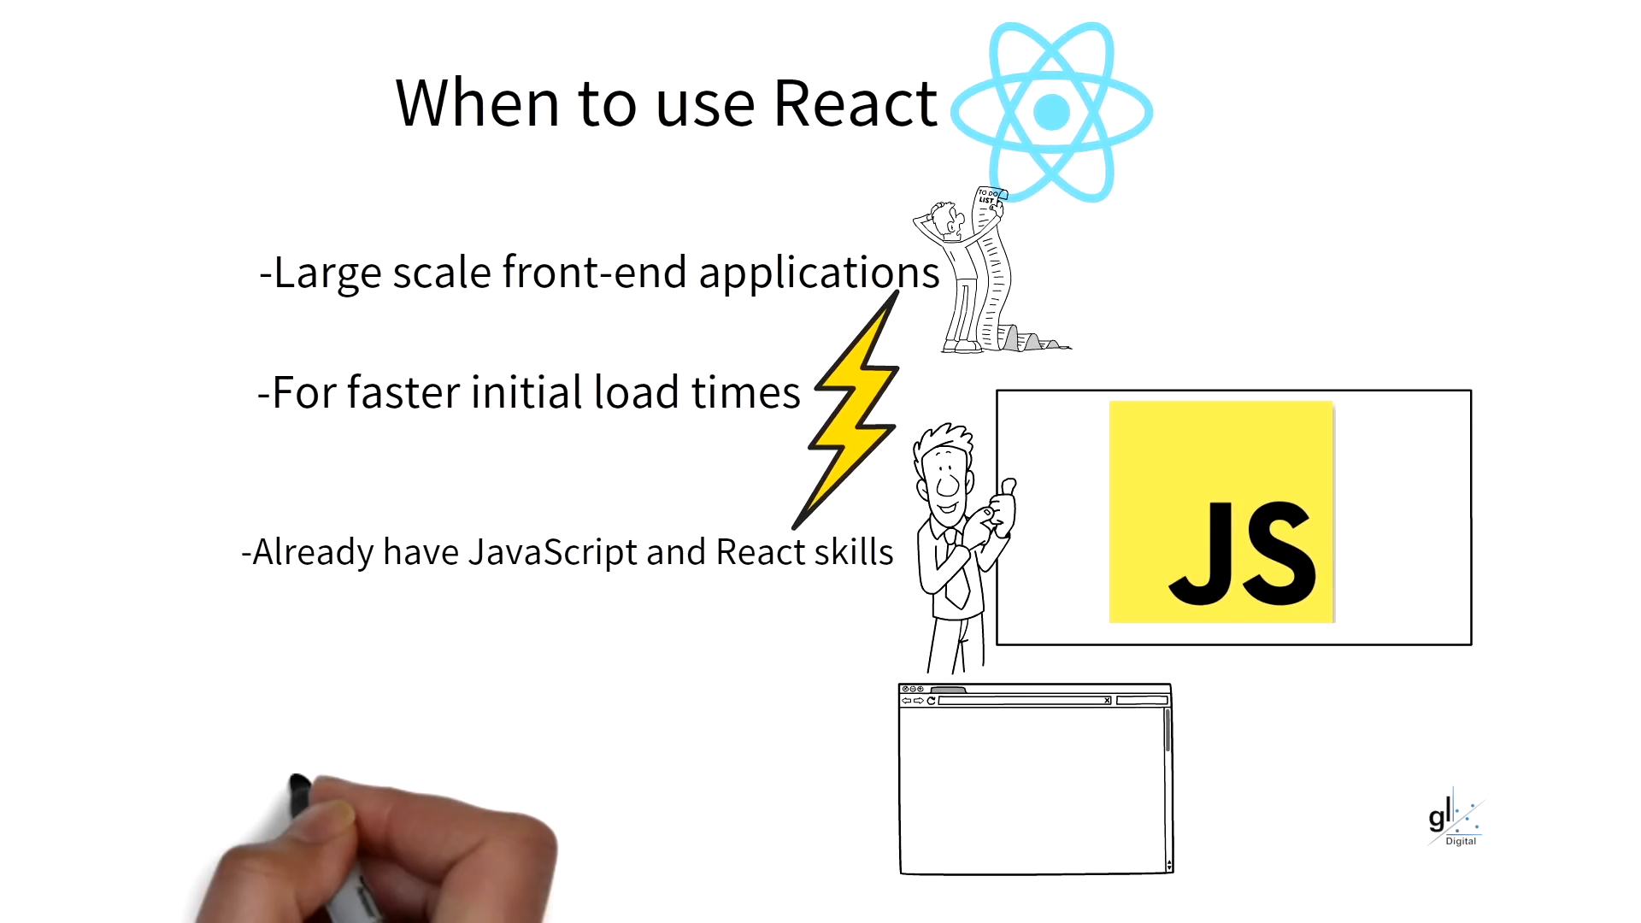
- Type the '-For broader browser' support bullet in the React scene
type("-For broad")
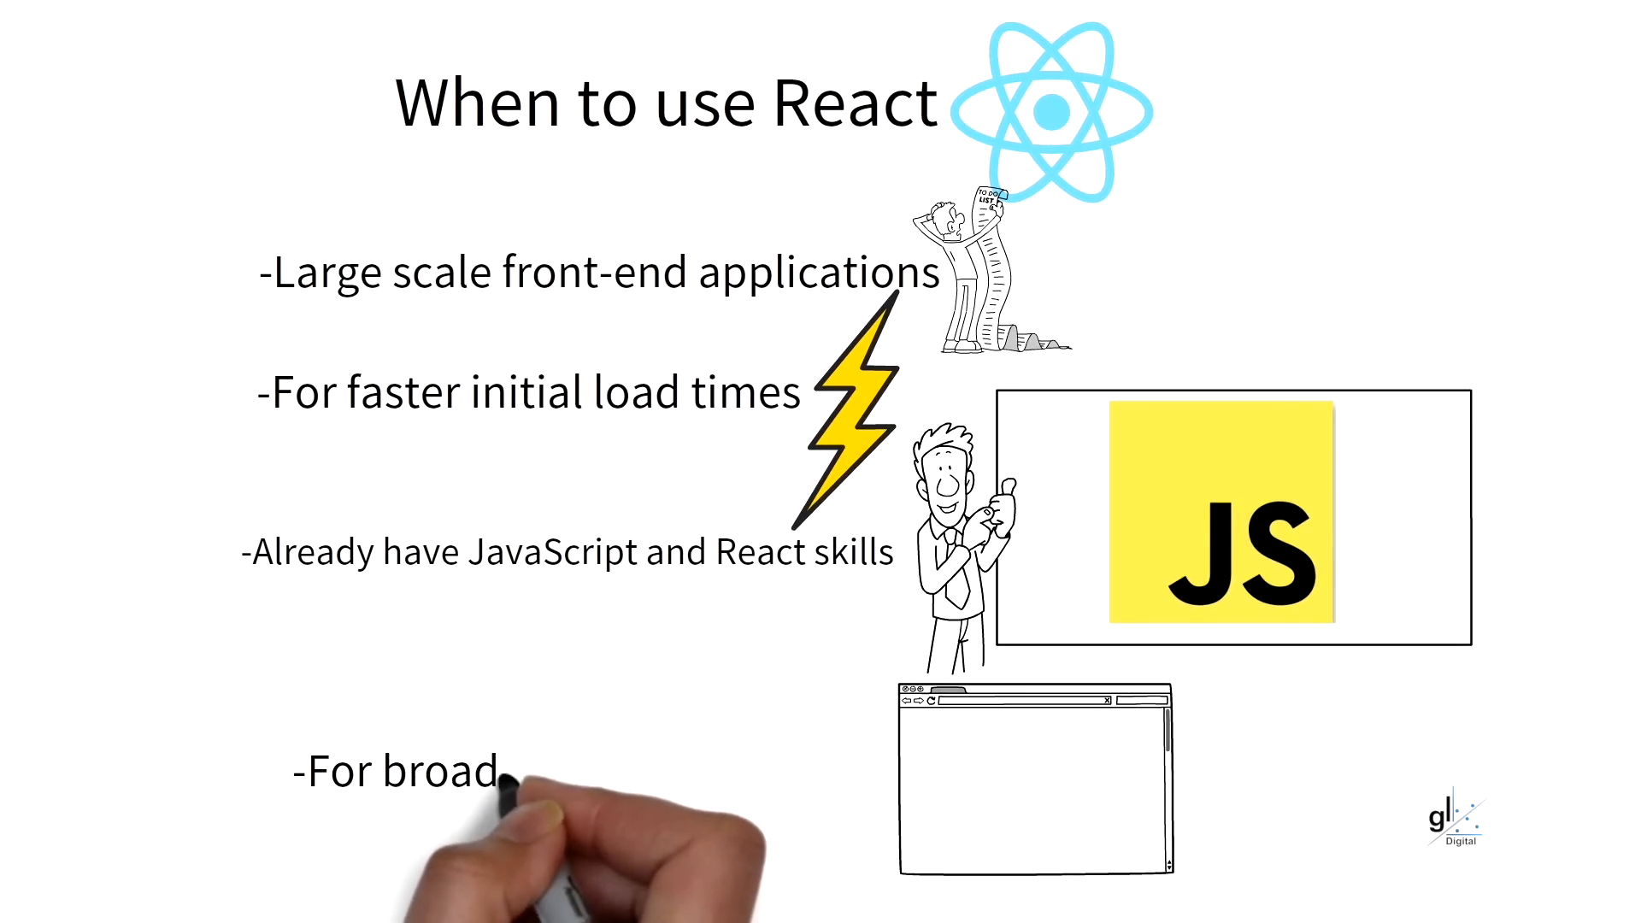
type("er browser")
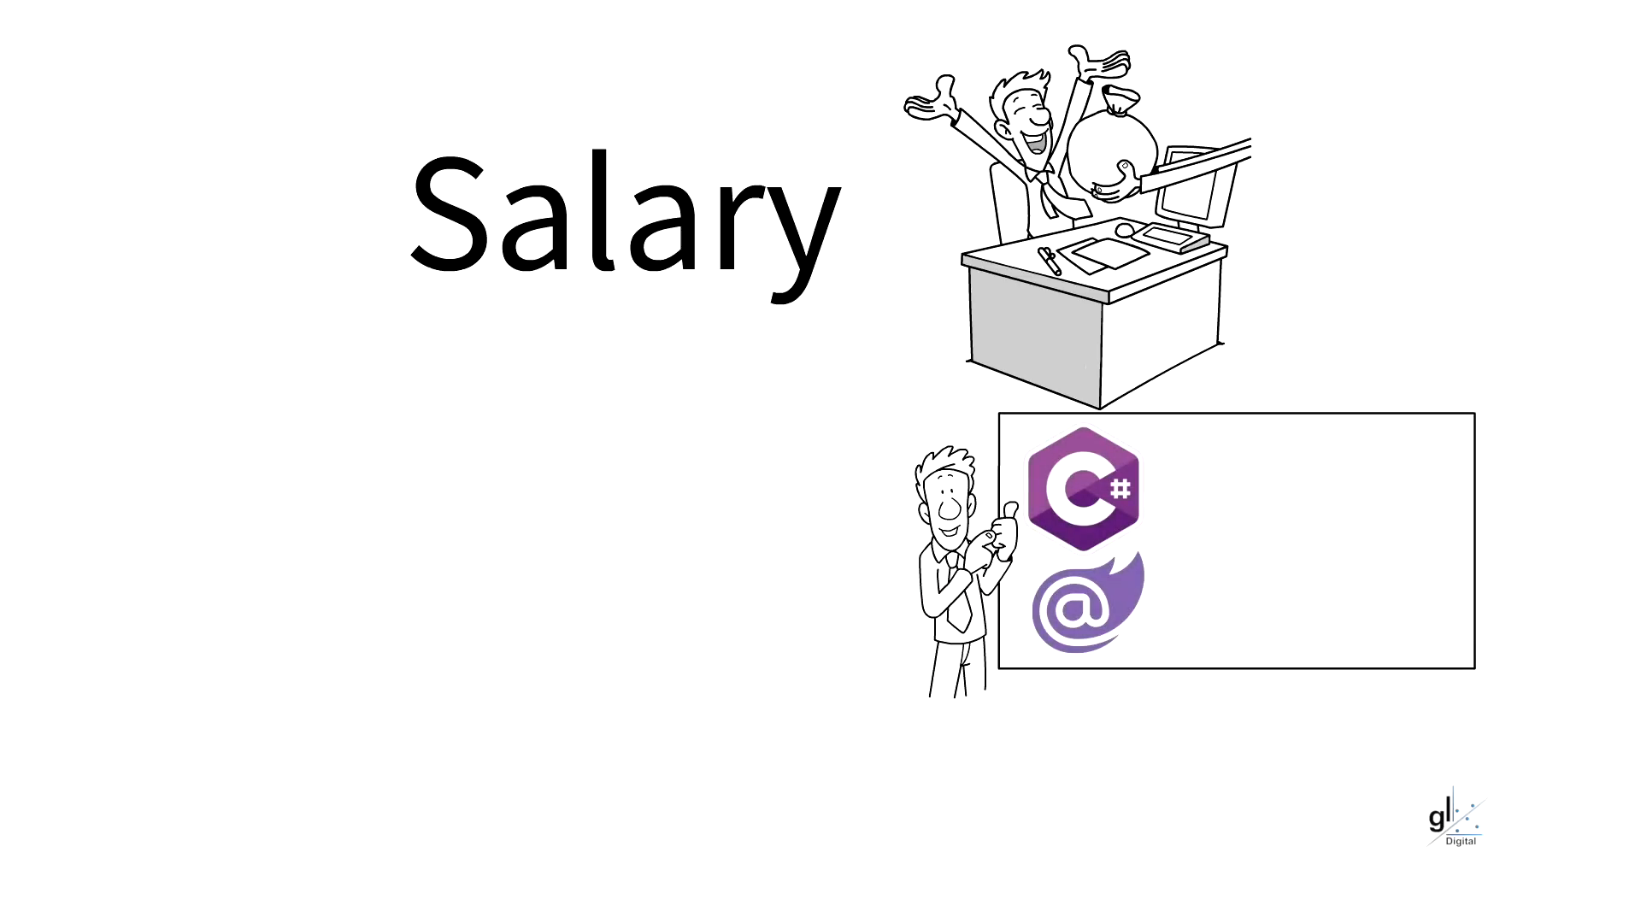
- Write the 'Already have C# and .NET' skills bullet in the Salary scene
type("-Already")
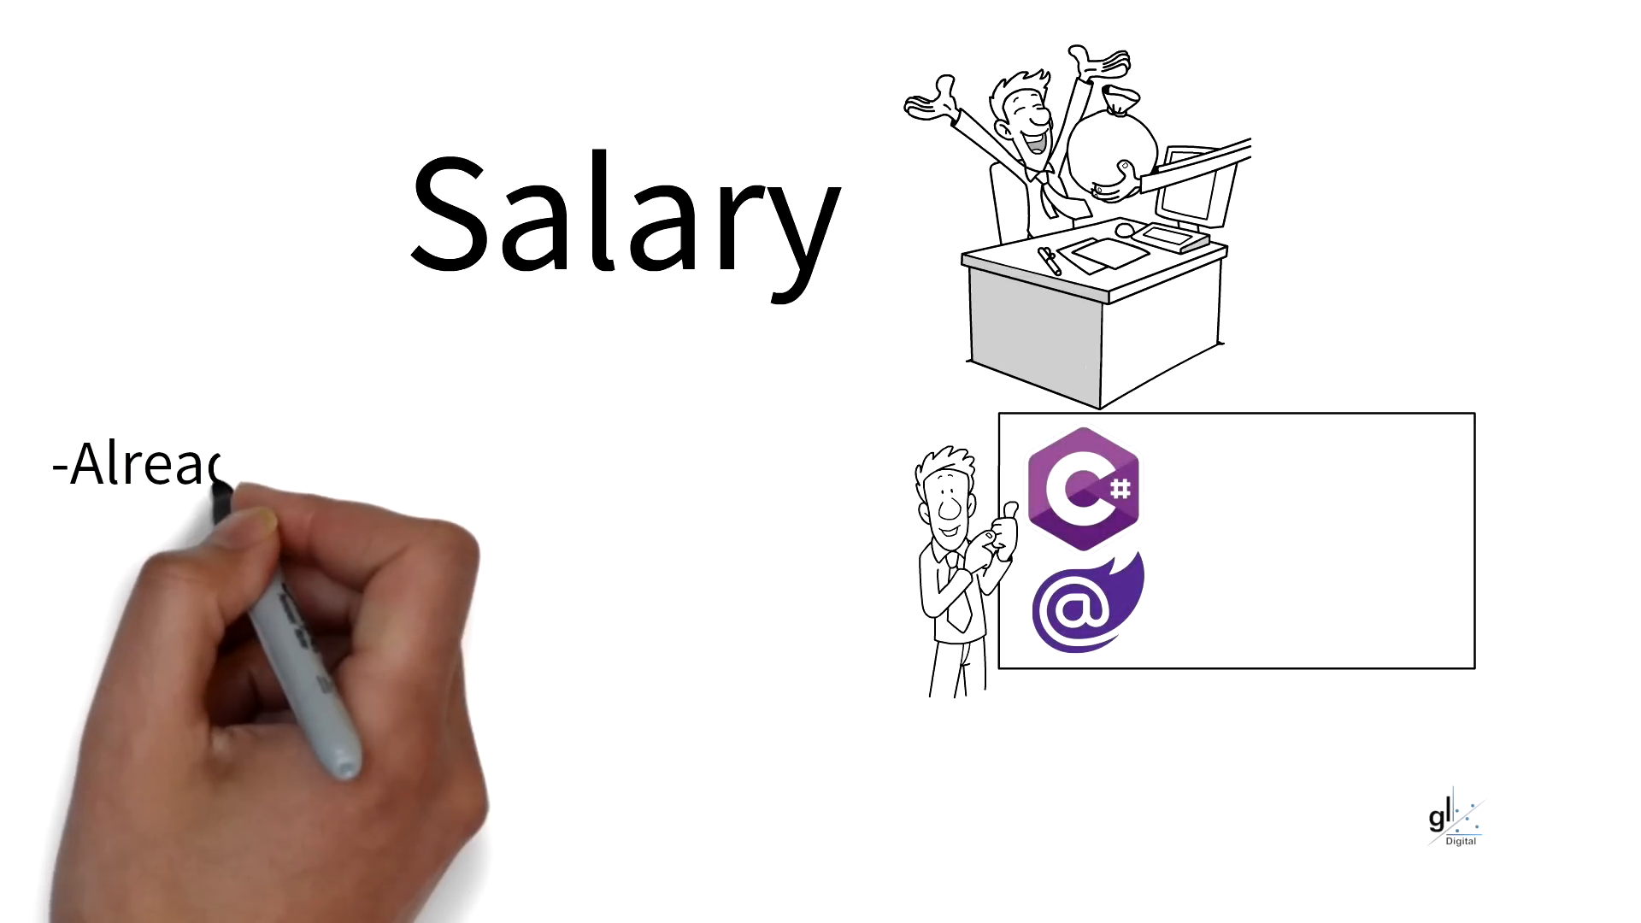
type("Already have C# and .NET Skills")
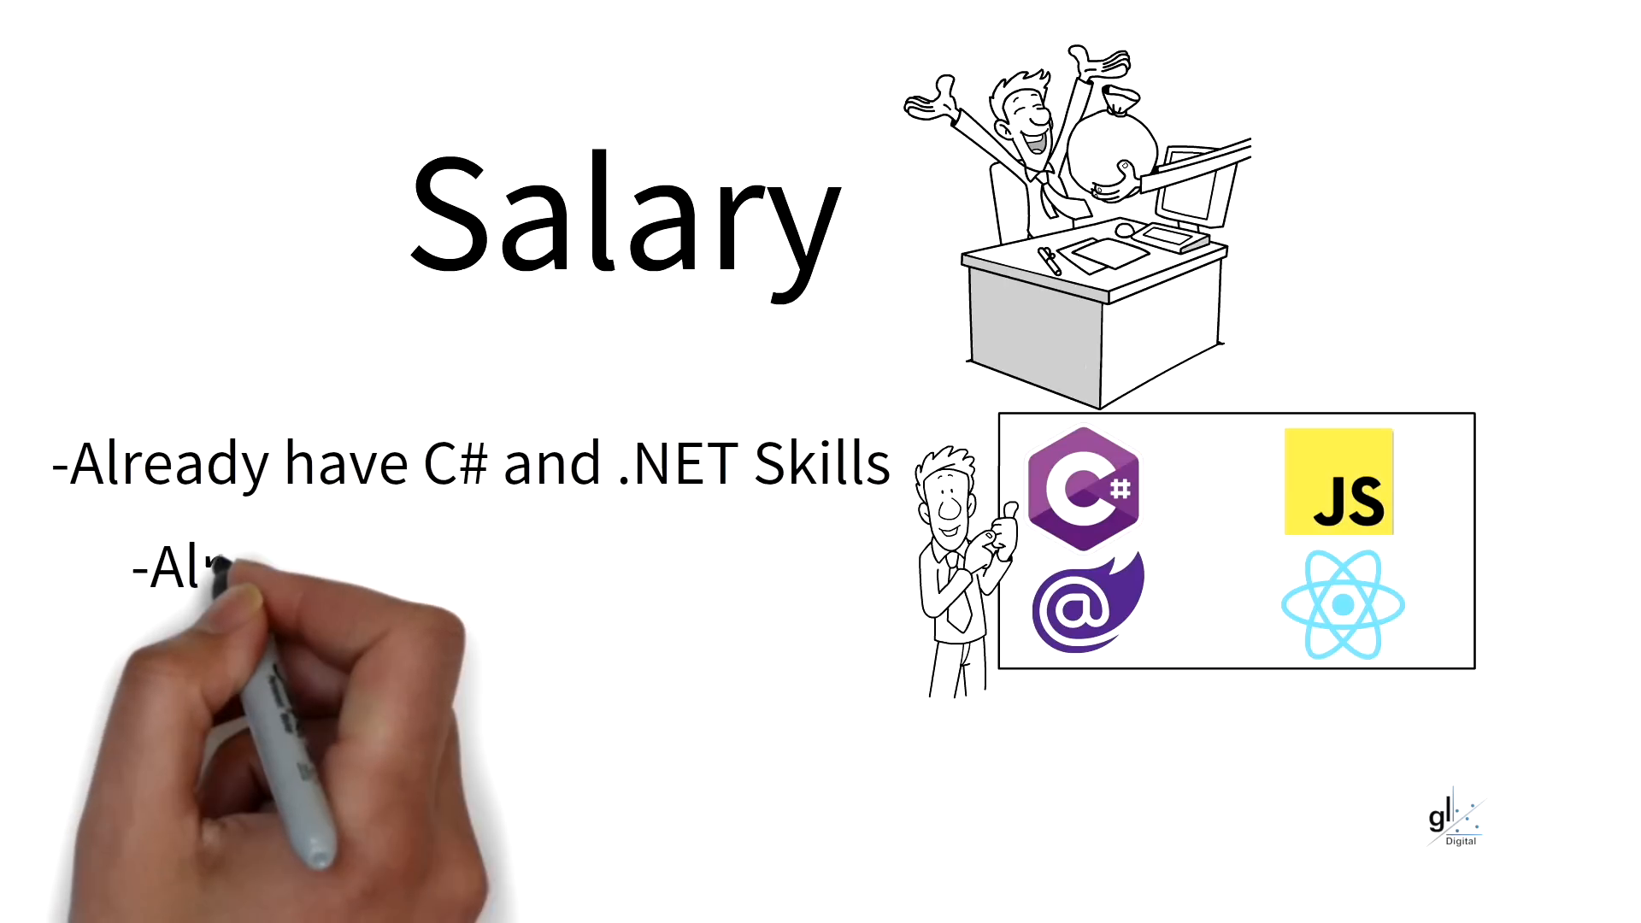
- Type the Salary bullet '-Already have React skills' under the first point
type("-Already have Rea")
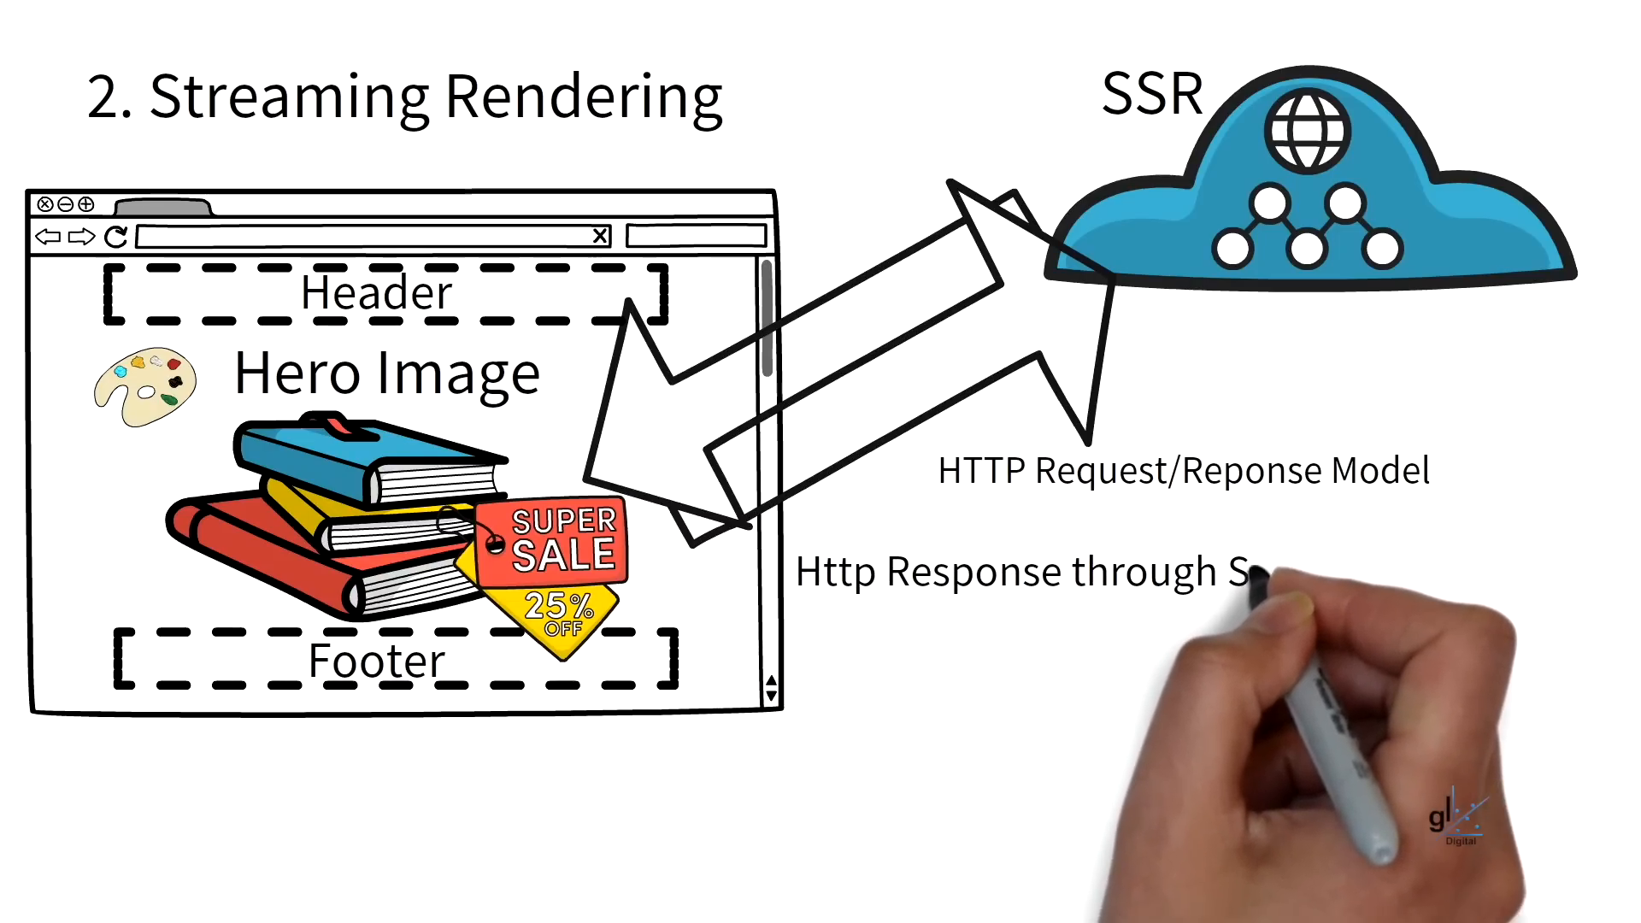
type("Streaming R")
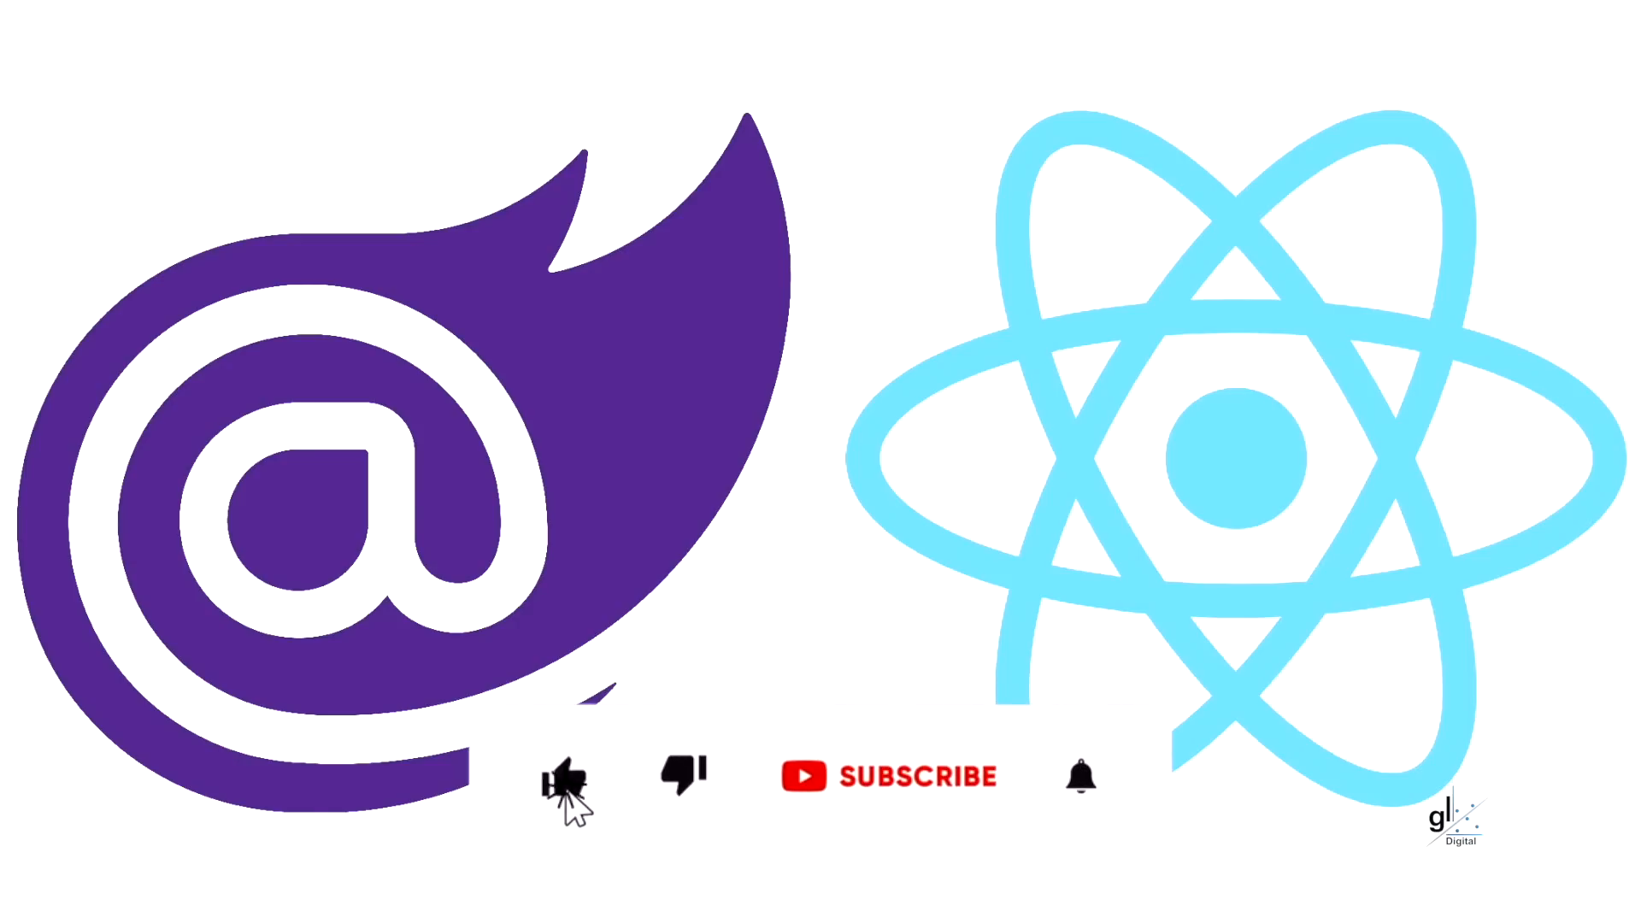
- On the Blazor/React logo outro, like the video and turn on channel notifications
left_click(905, 776)
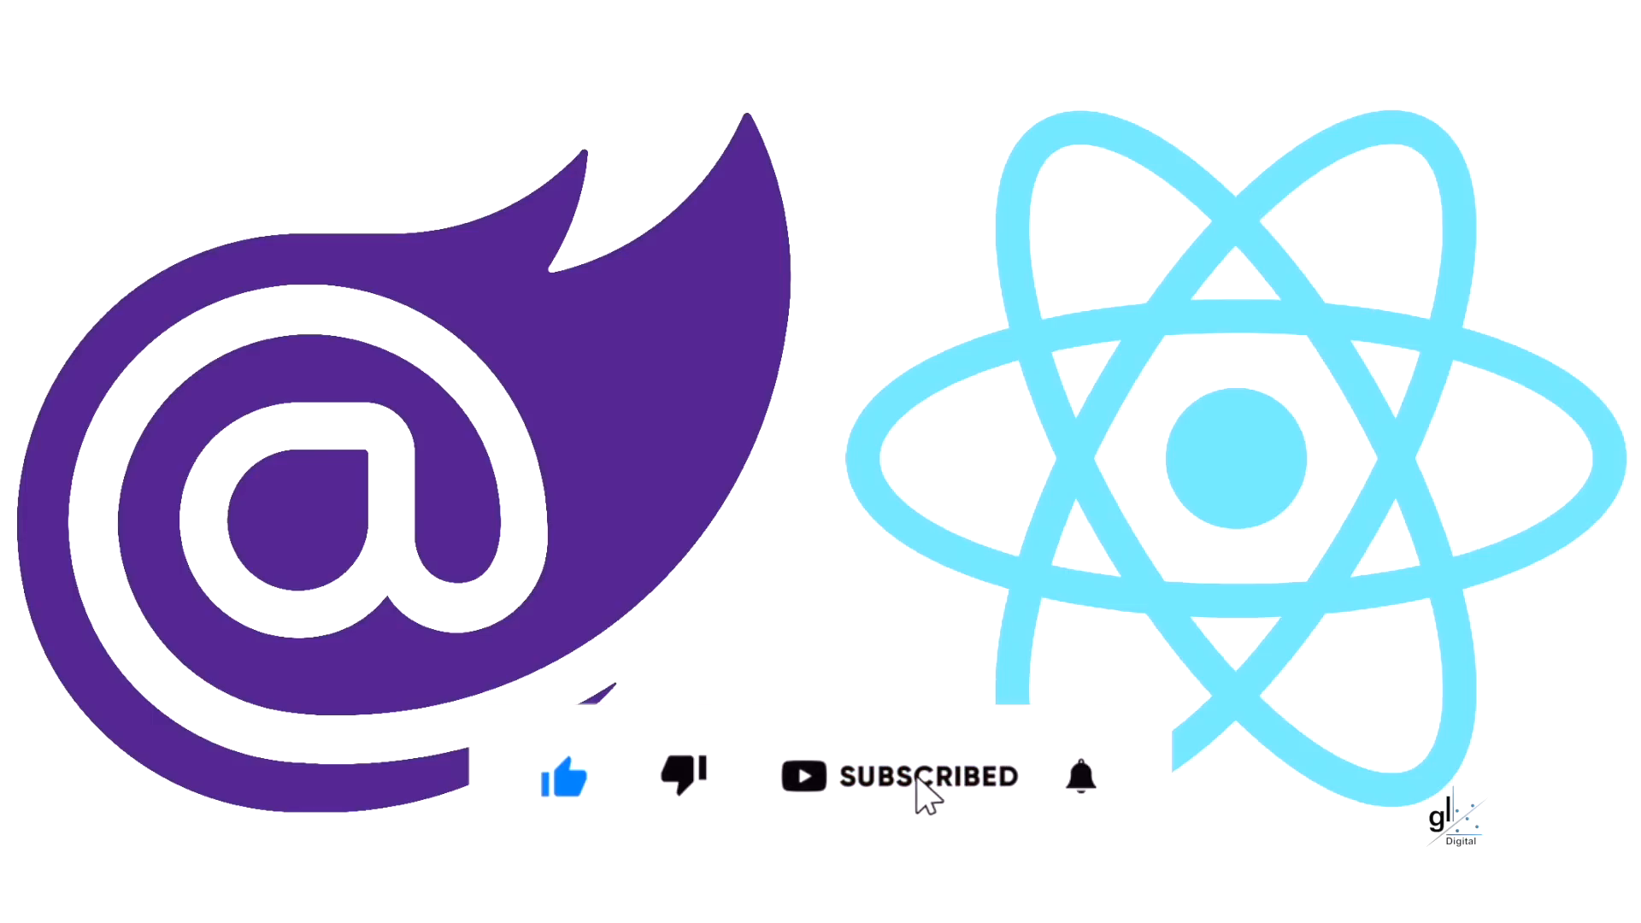
left_click(1079, 777)
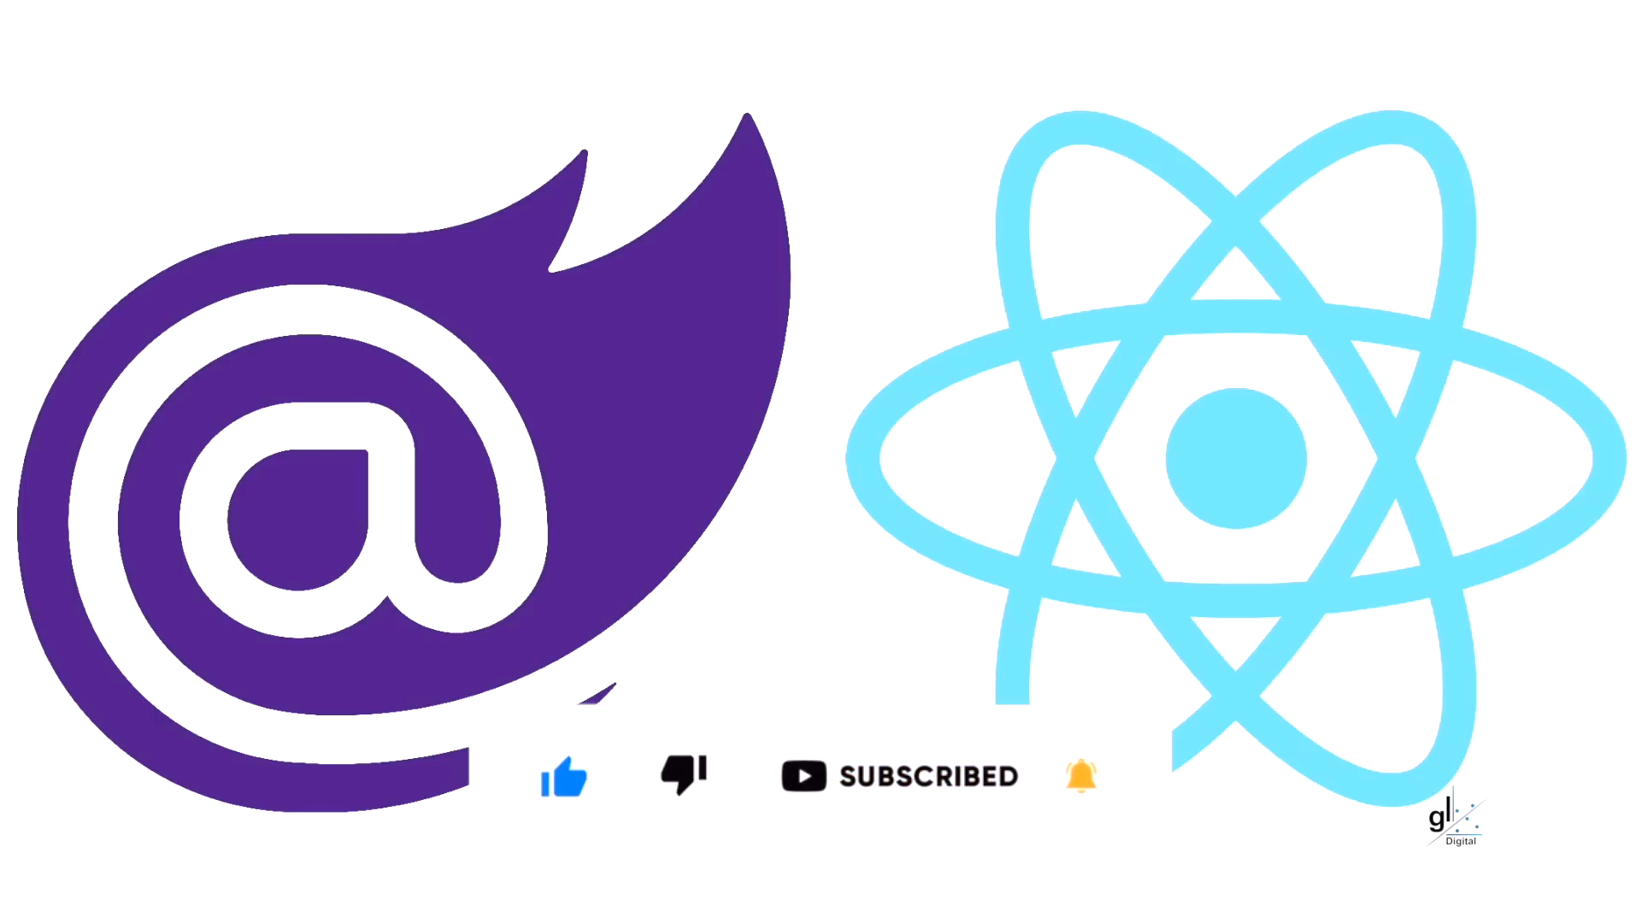